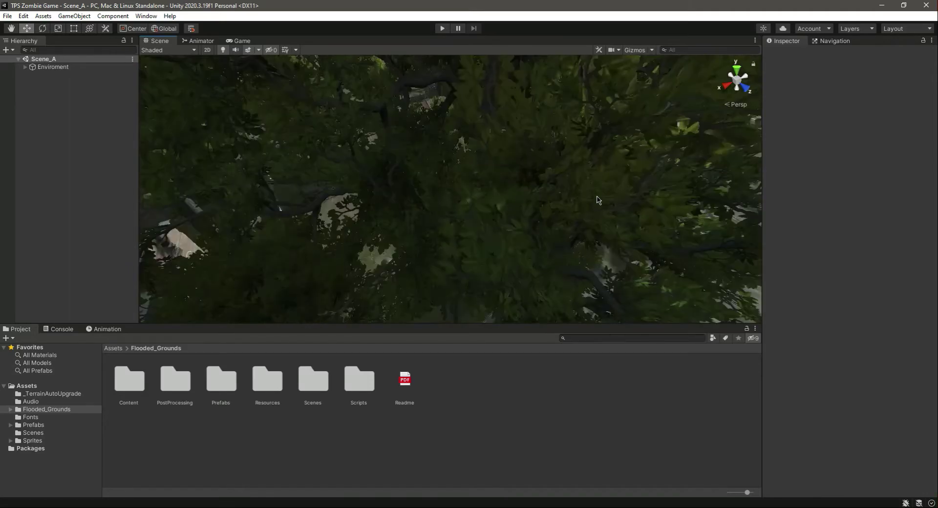
# - Enter the Mixamo animation library and browse the animation thumbnails with the default character
pyautogui.moveTo(599, 201); pyautogui.dragTo(437, 242)
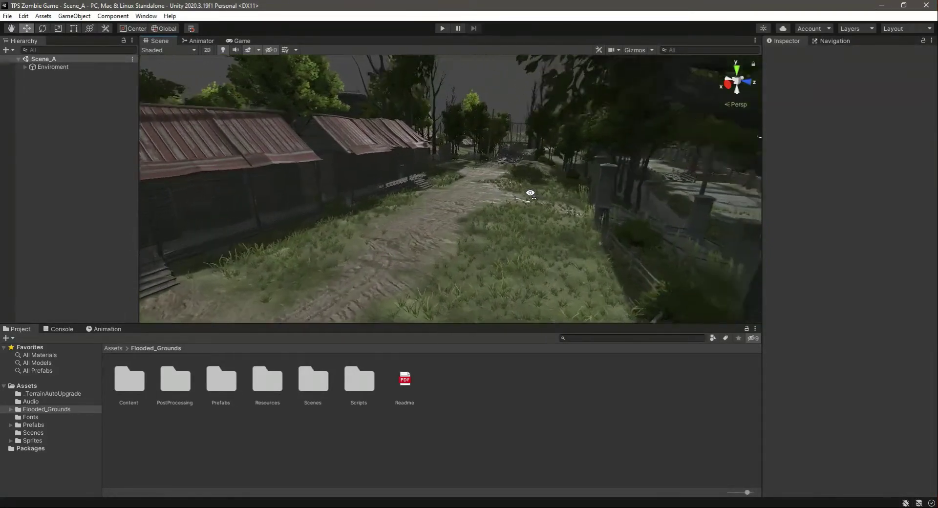
pyautogui.moveTo(530, 198); pyautogui.dragTo(567, 219)
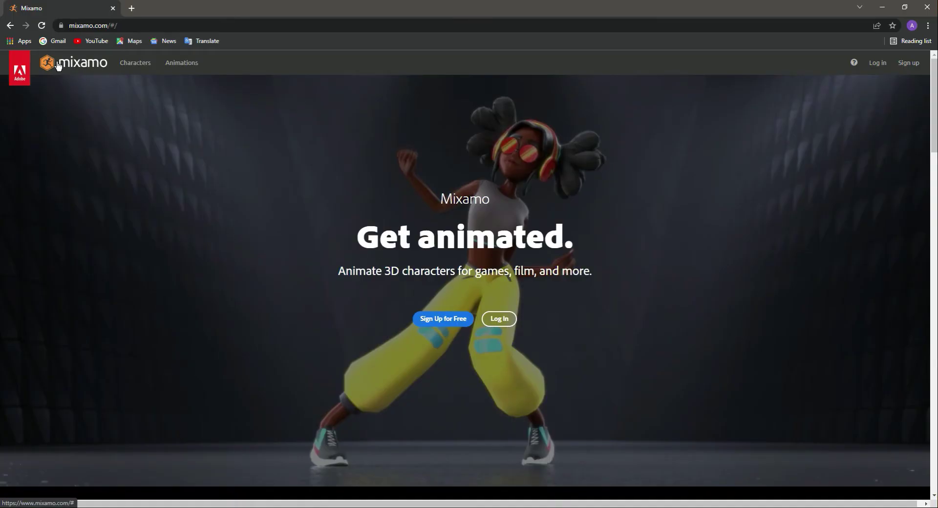
pyautogui.moveTo(76, 68)
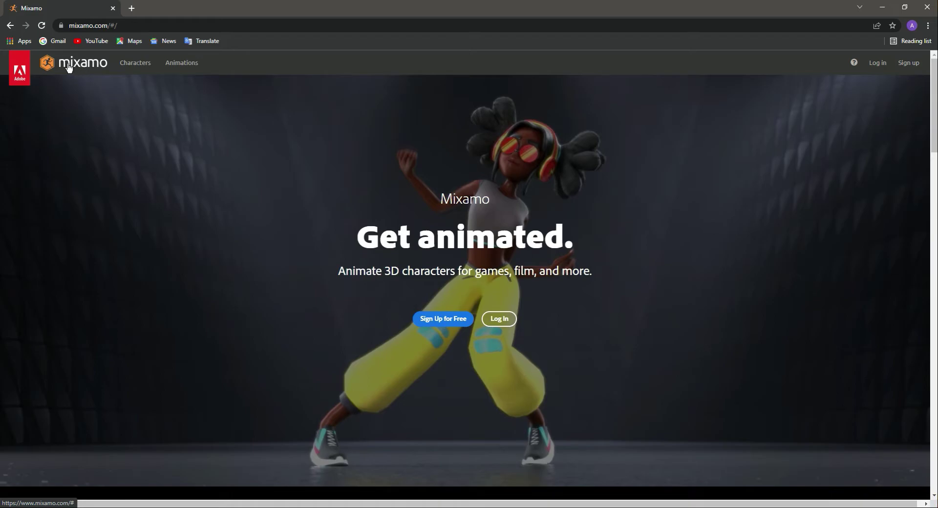
pyautogui.moveTo(135, 62)
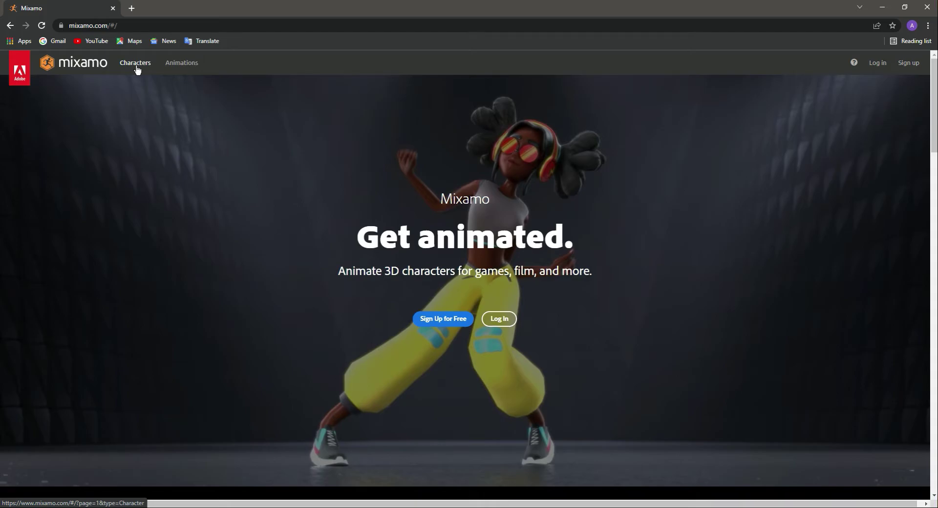
pyautogui.moveTo(377, 248)
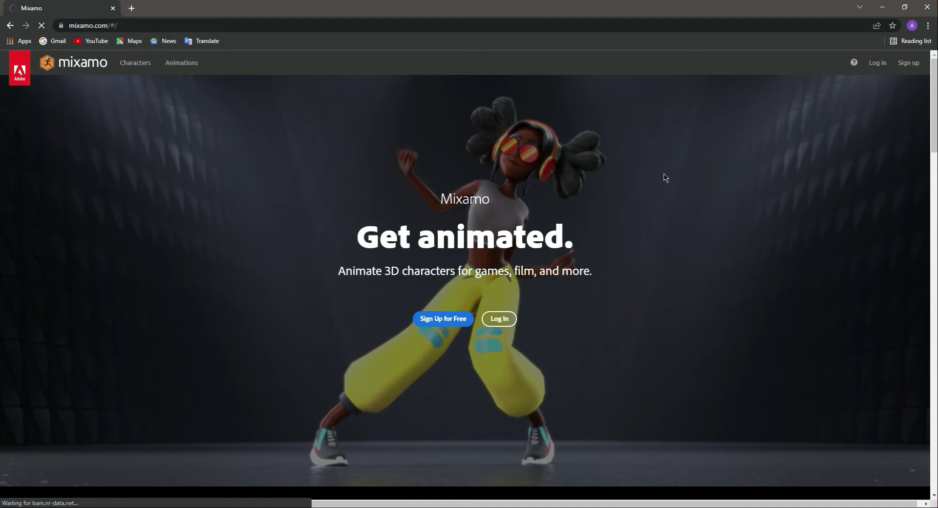
pyautogui.click(443, 319)
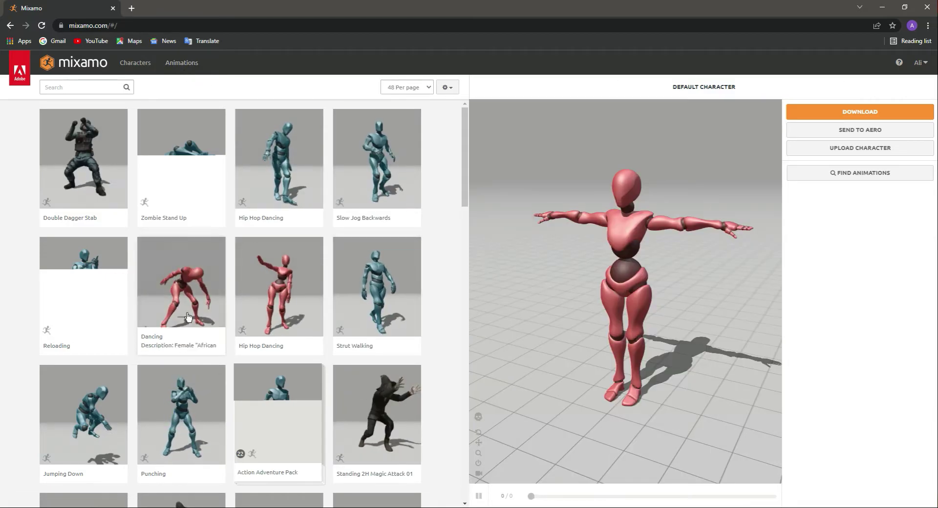
pyautogui.scroll(-3)
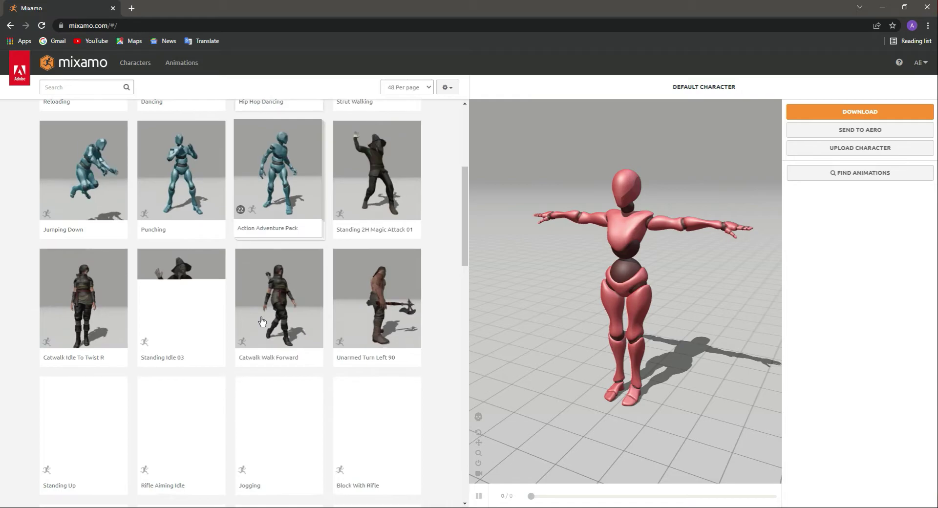
pyautogui.scroll(3)
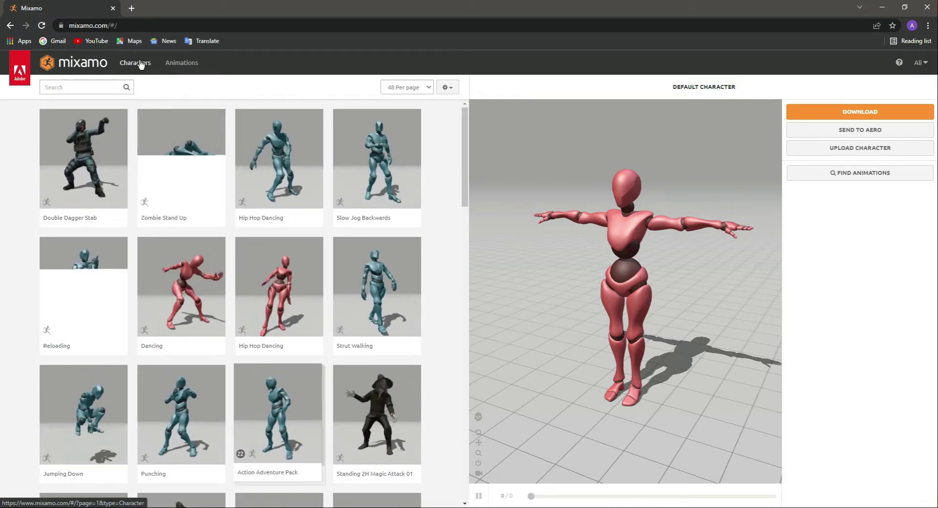
# - Switch the Mixamo library to Characters and scroll the grid down to Megan
pyautogui.click(135, 62)
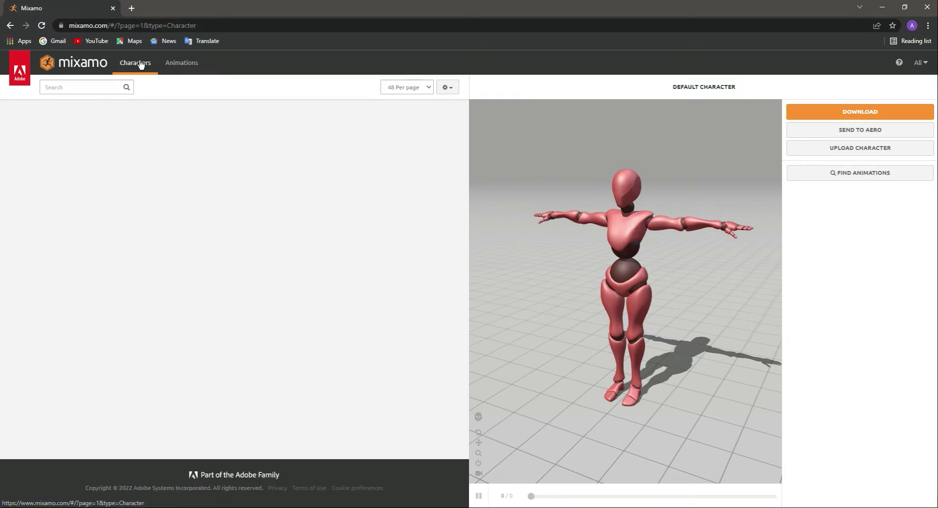
pyautogui.click(135, 63)
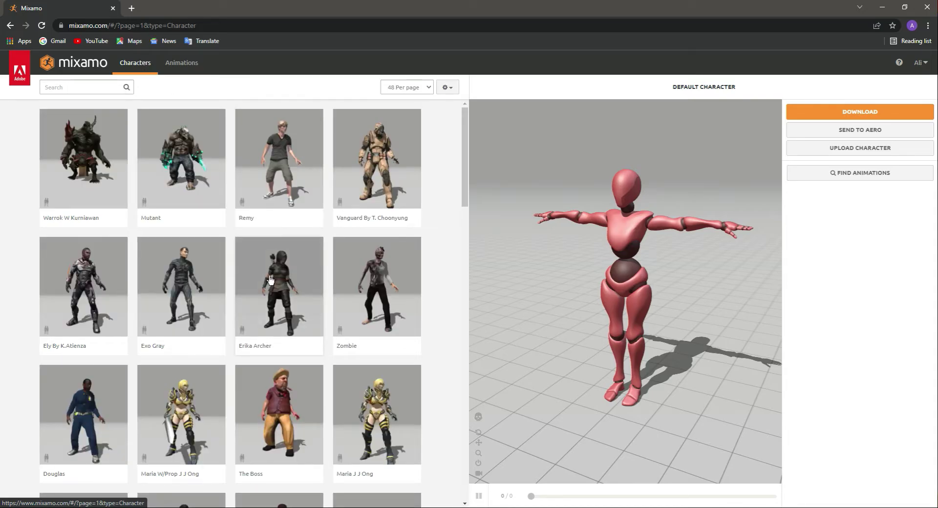
pyautogui.scroll(-3)
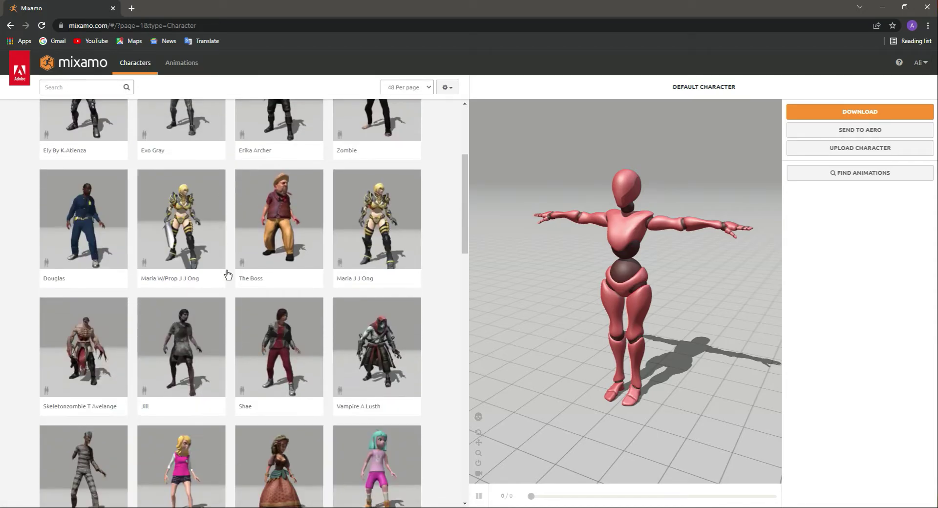
pyautogui.scroll(-3)
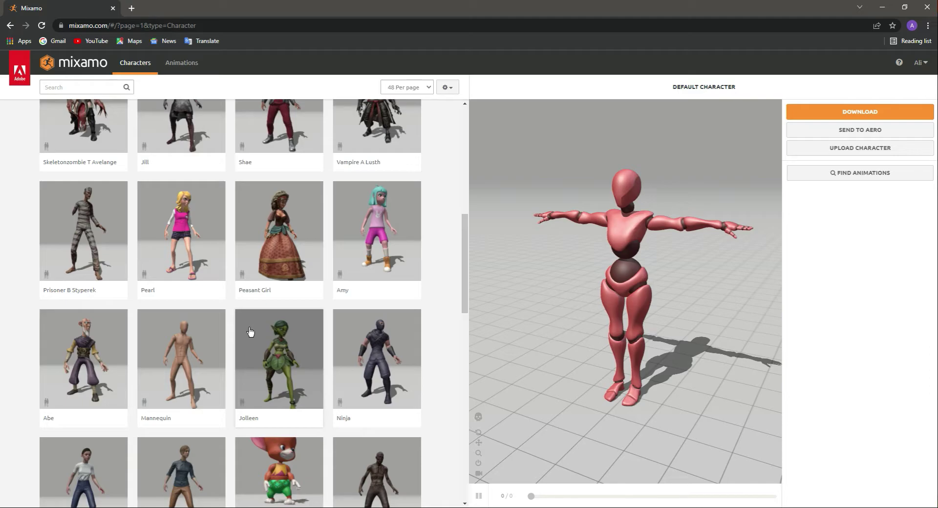
pyautogui.scroll(-3)
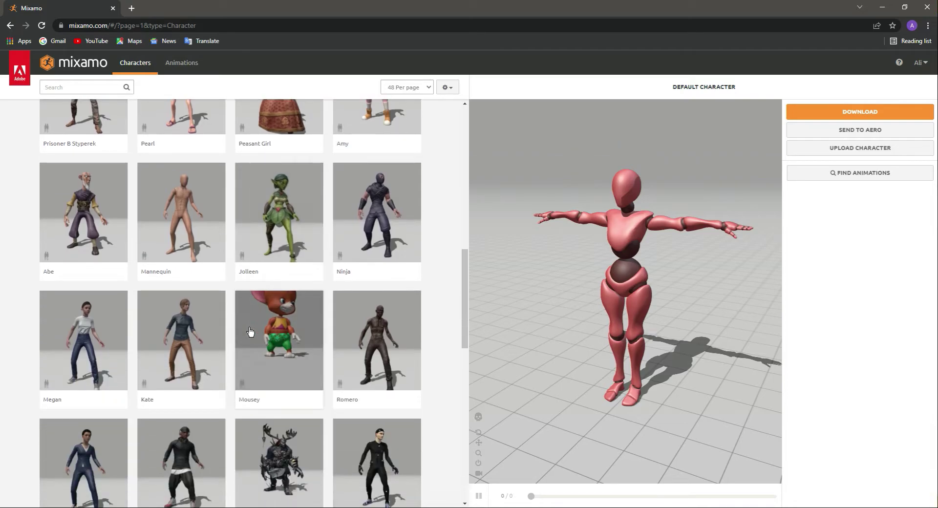
pyautogui.moveTo(88, 328)
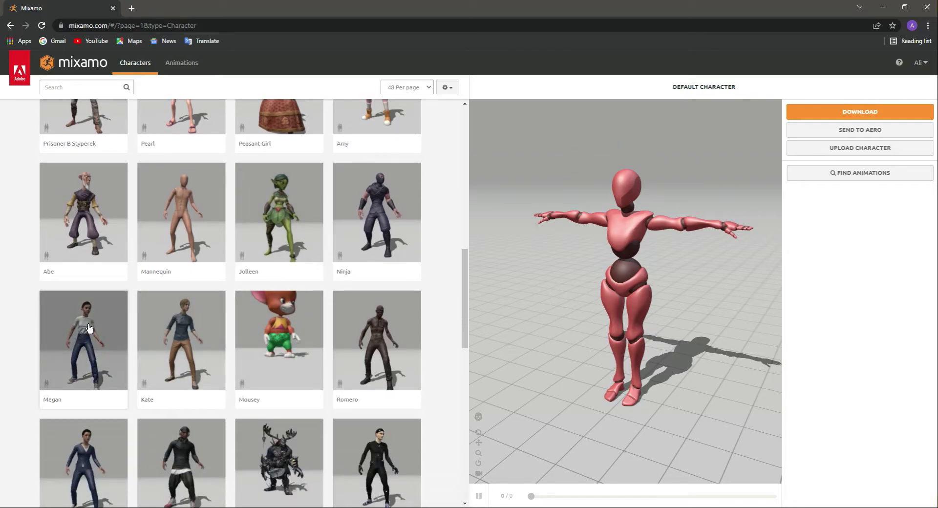
pyautogui.moveTo(82, 358)
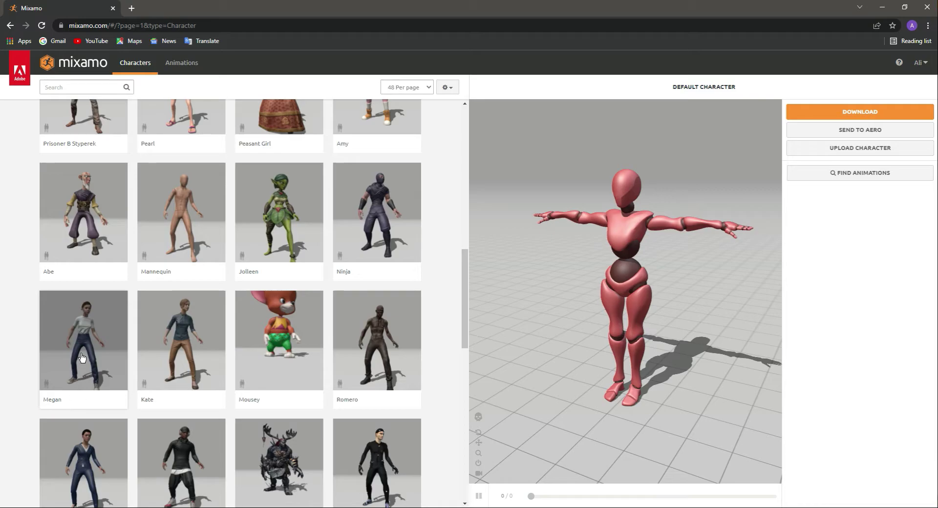
pyautogui.moveTo(82, 337)
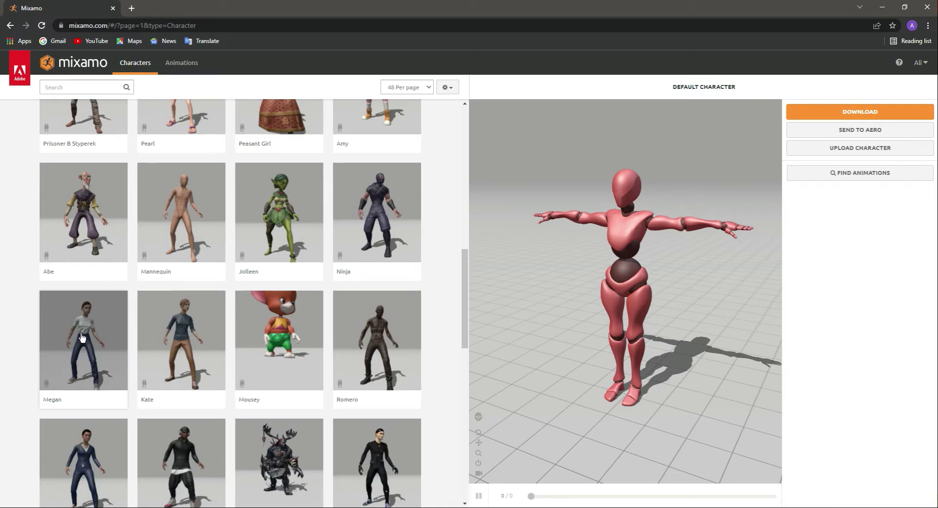
# - Load Megan as the character and orbit the preview to inspect her T-pose
pyautogui.click(82, 339)
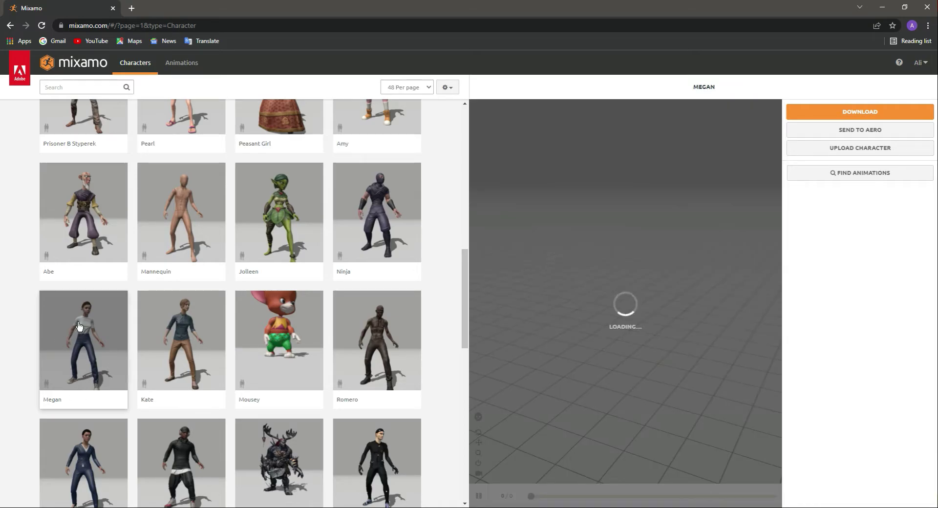
pyautogui.moveTo(662, 267)
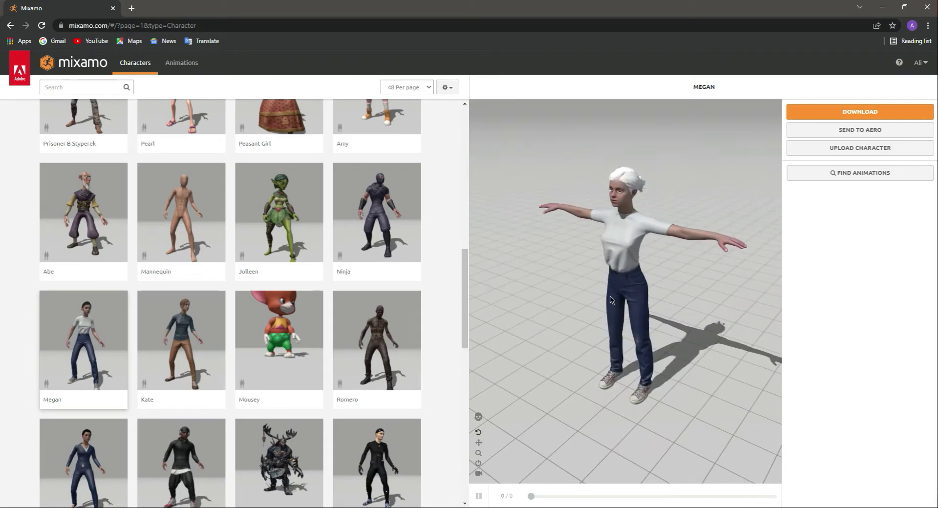
pyautogui.moveTo(610, 299); pyautogui.dragTo(610, 304)
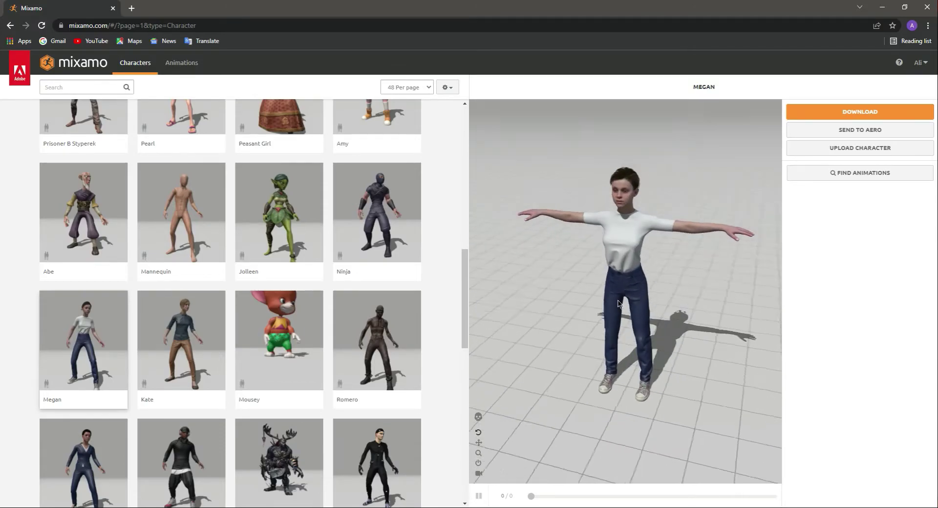
pyautogui.moveTo(619, 304); pyautogui.dragTo(556, 218)
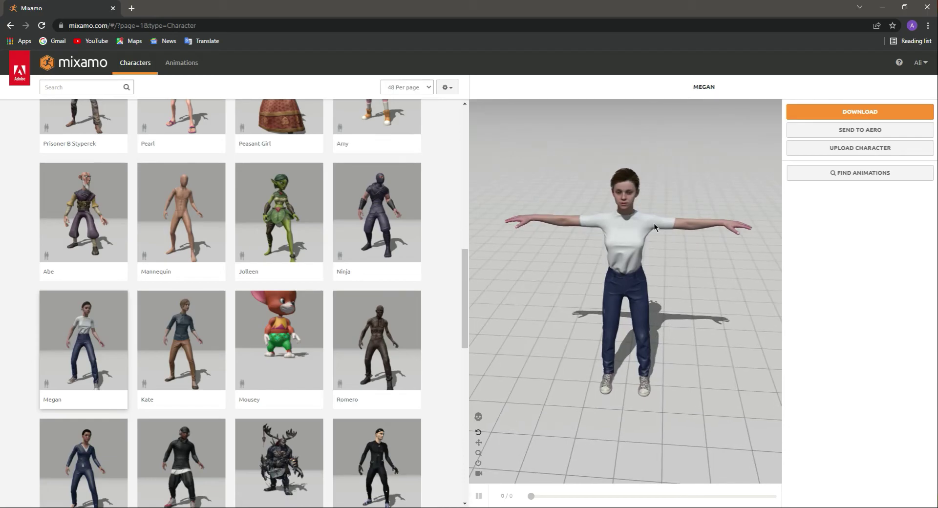
pyautogui.moveTo(863, 116)
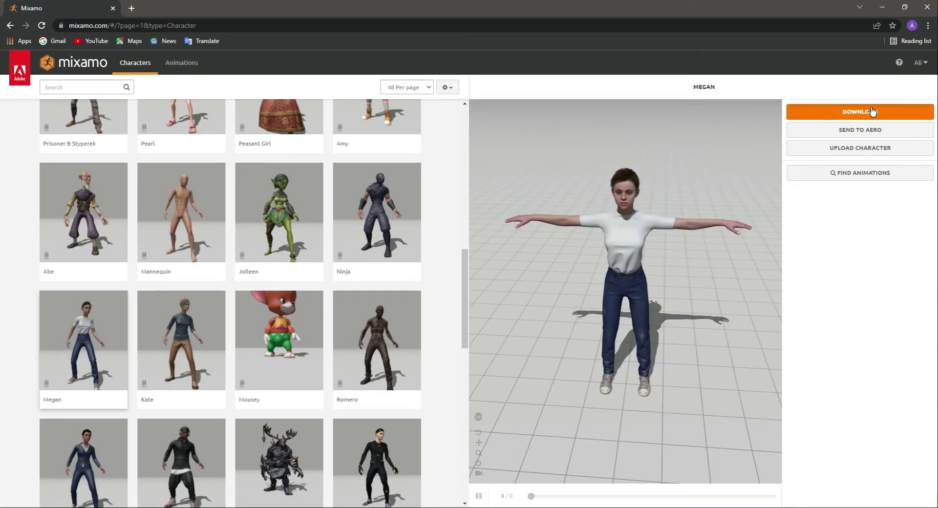
# - Download Megan as FBX for Unity (.fbx) in T-pose
pyautogui.click(860, 112)
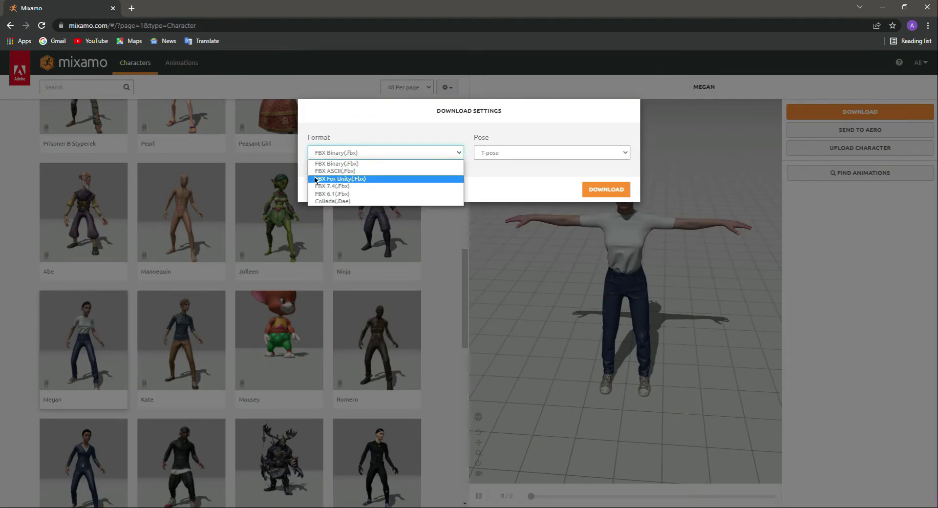
pyautogui.click(339, 179)
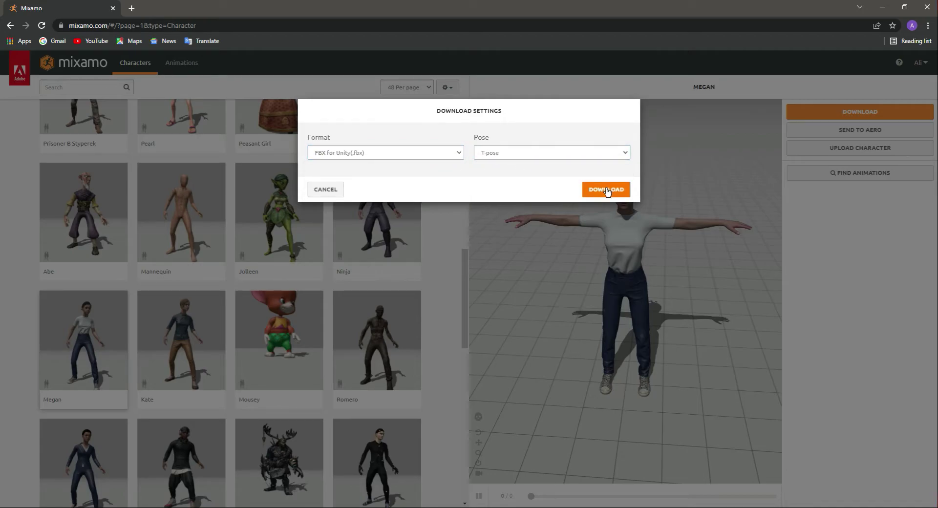
pyautogui.click(607, 190)
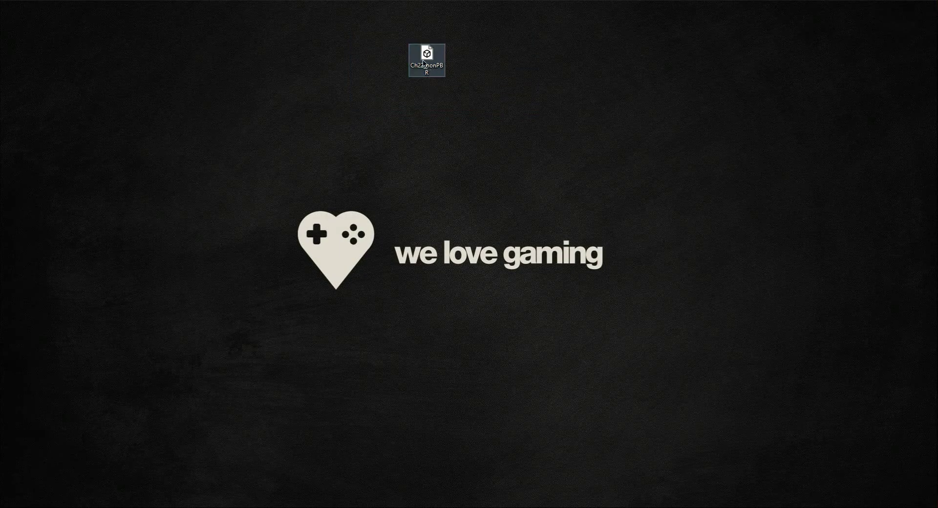
# - Create a Player folder in Assets holding the imported Ch22_nonPBR FBX
pyautogui.moveTo(428, 59); pyautogui.dragTo(420, 131)
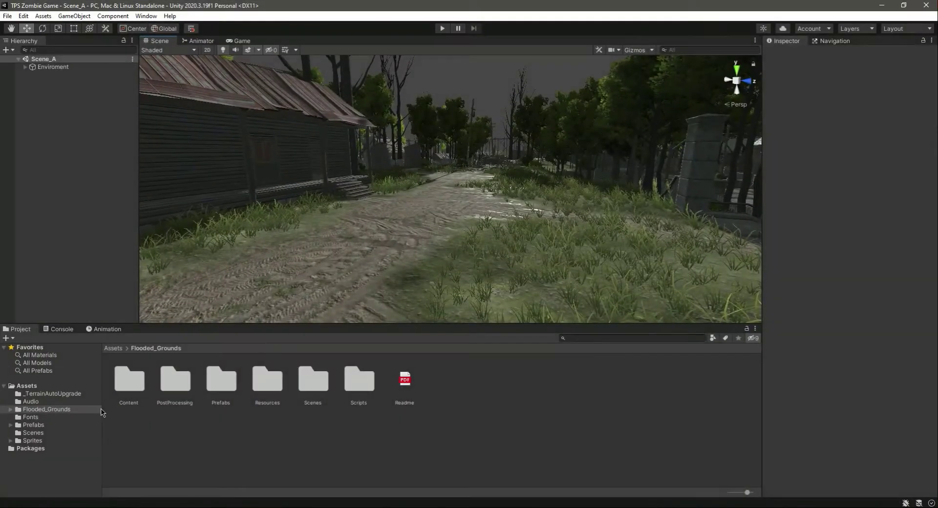
pyautogui.click(26, 385)
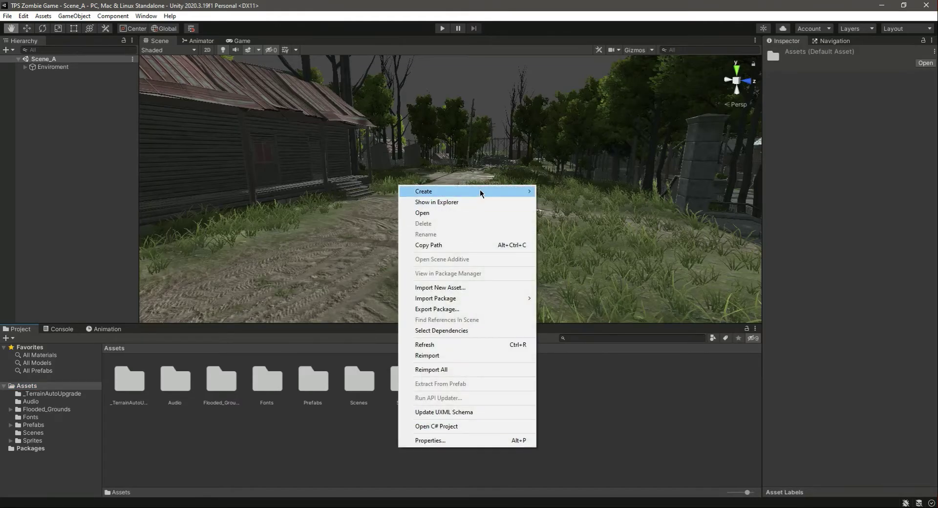
pyautogui.click(424, 191)
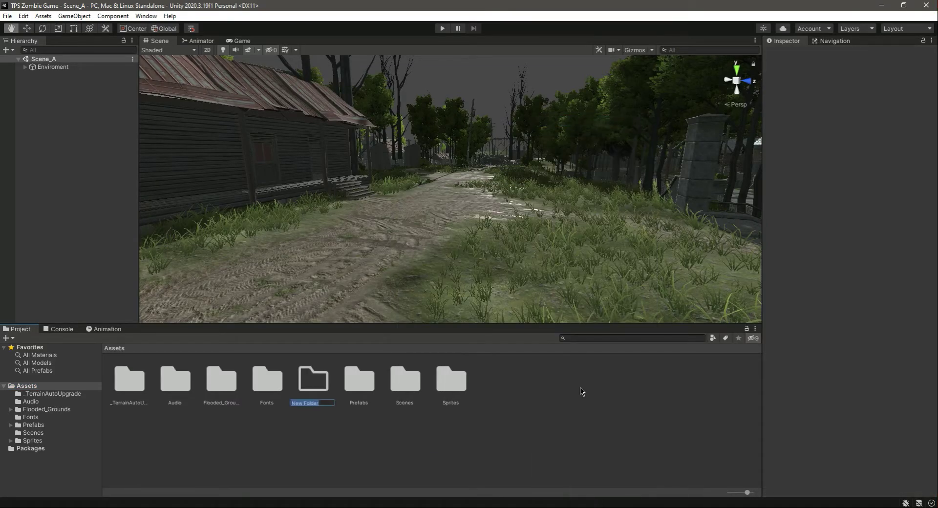
pyautogui.write('Player')
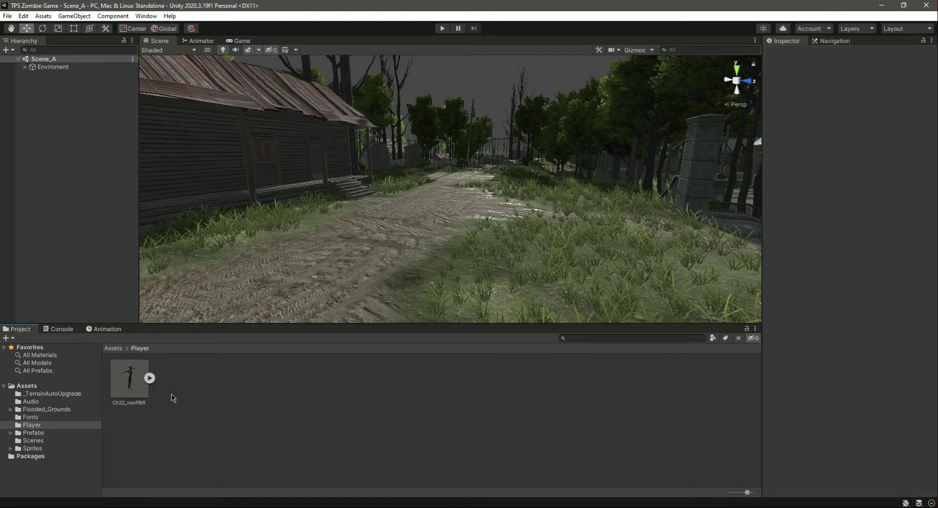
# - Set Ch22_nonPBR's Rig Avatar Definition to Create From This Model and apply it
pyautogui.click(129, 378)
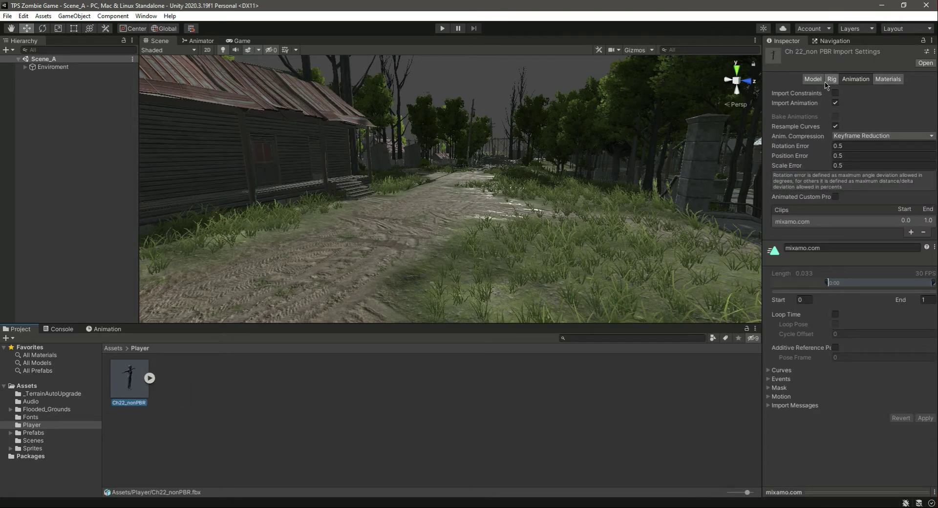
pyautogui.click(812, 78)
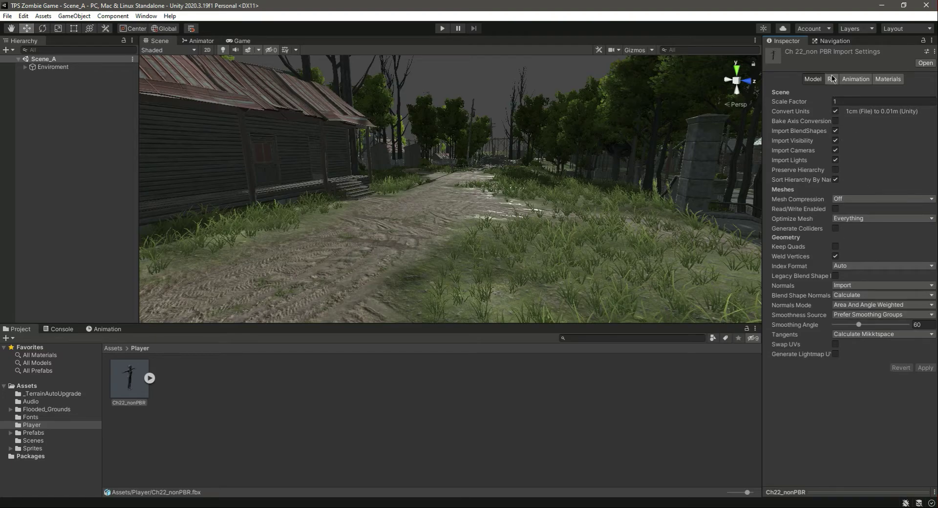
pyautogui.click(831, 78)
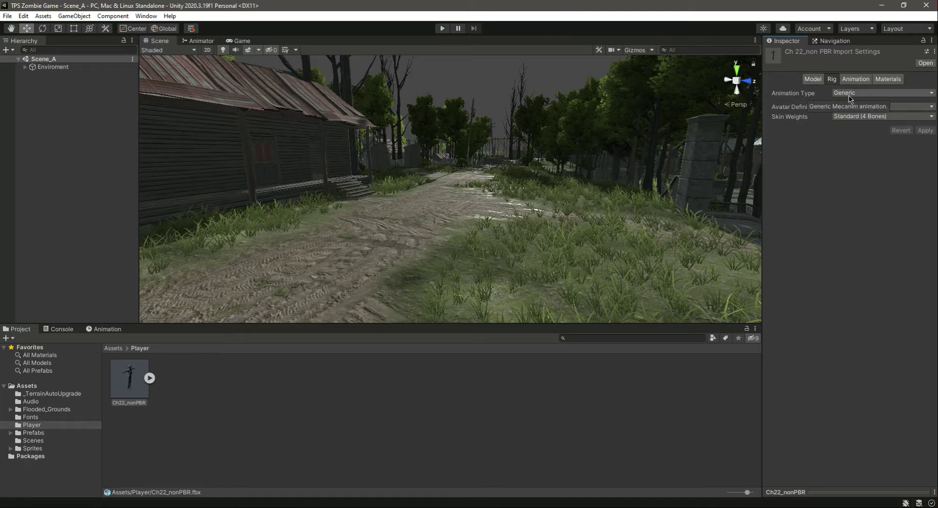
pyautogui.moveTo(813, 96)
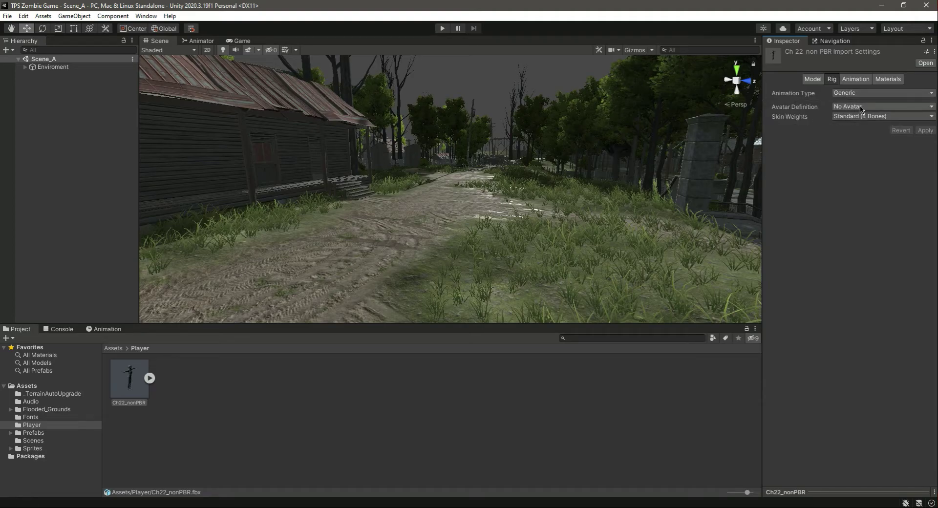
pyautogui.click(882, 106)
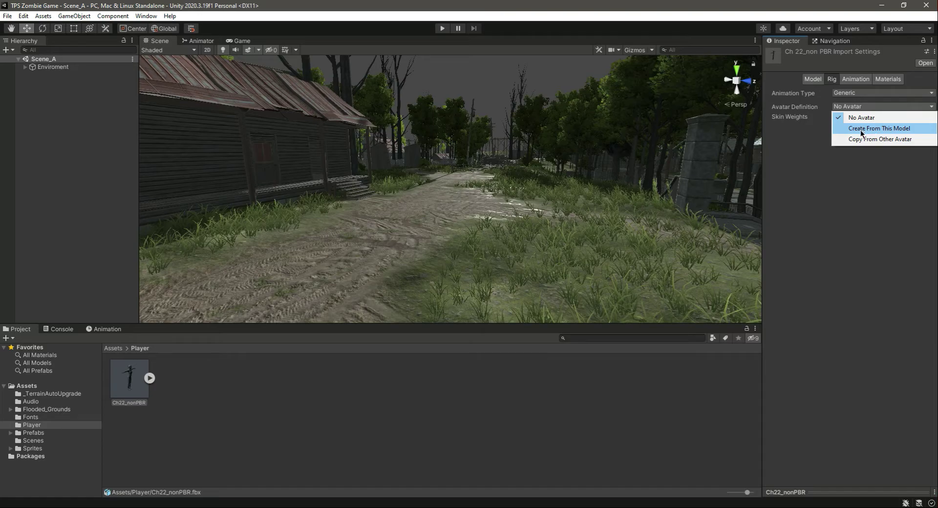
pyautogui.moveTo(879, 135)
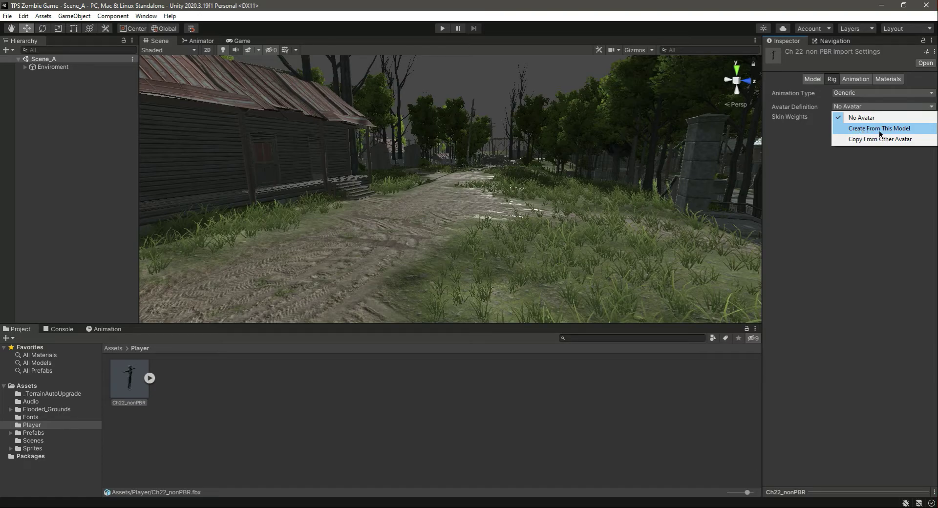
pyautogui.moveTo(897, 132)
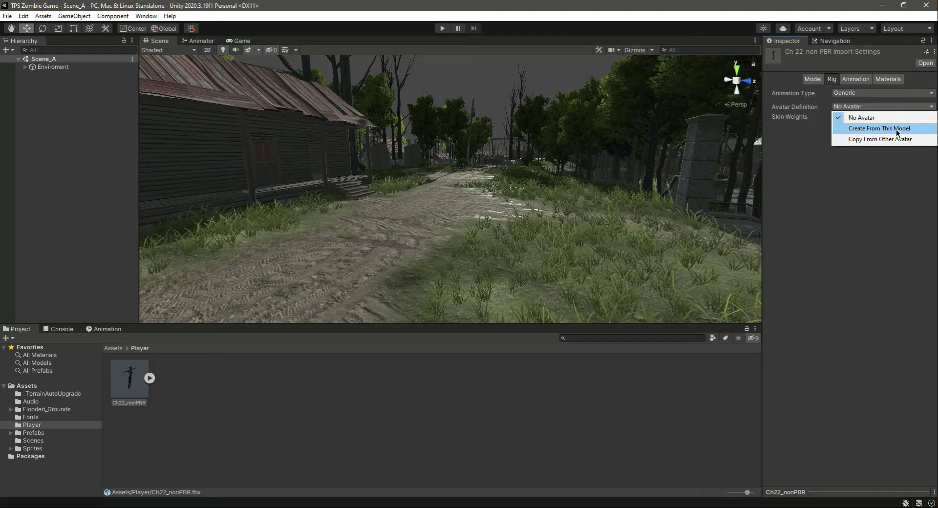
pyautogui.click(880, 129)
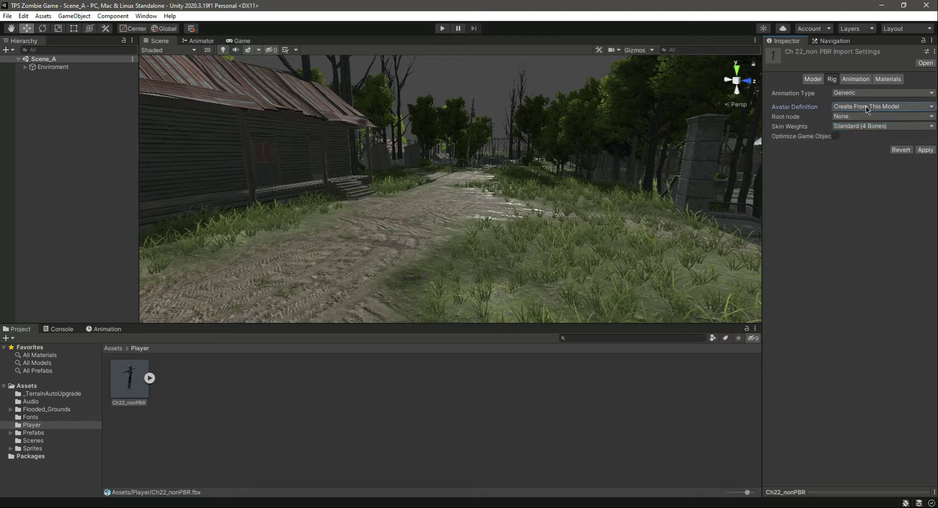
pyautogui.click(926, 150)
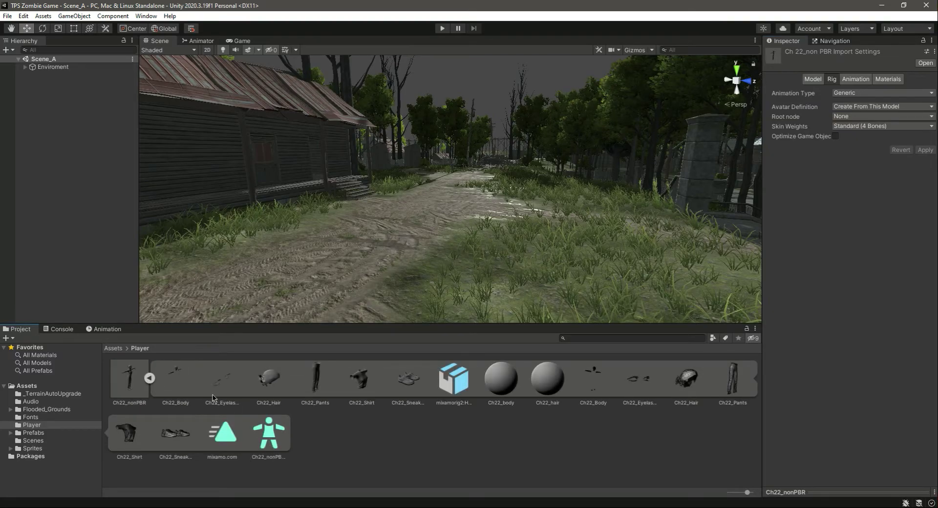
pyautogui.click(129, 379)
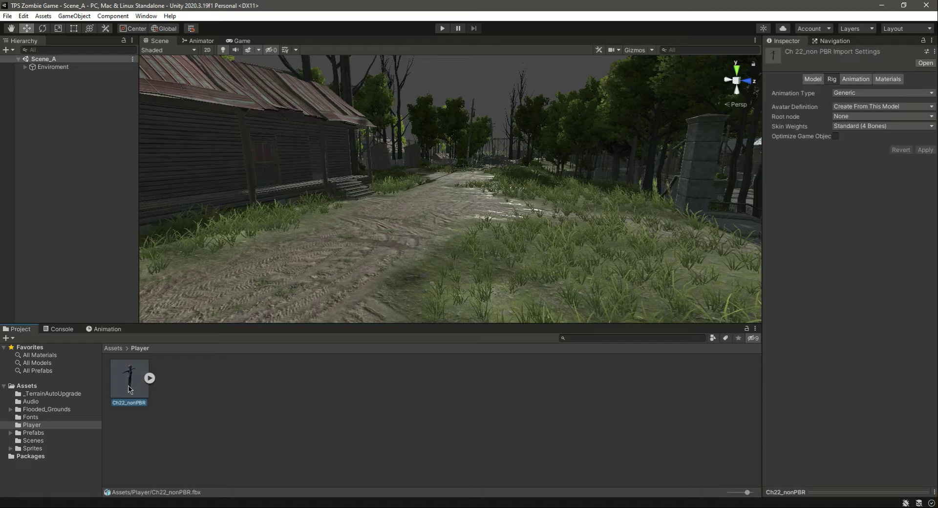
pyautogui.moveTo(832, 106)
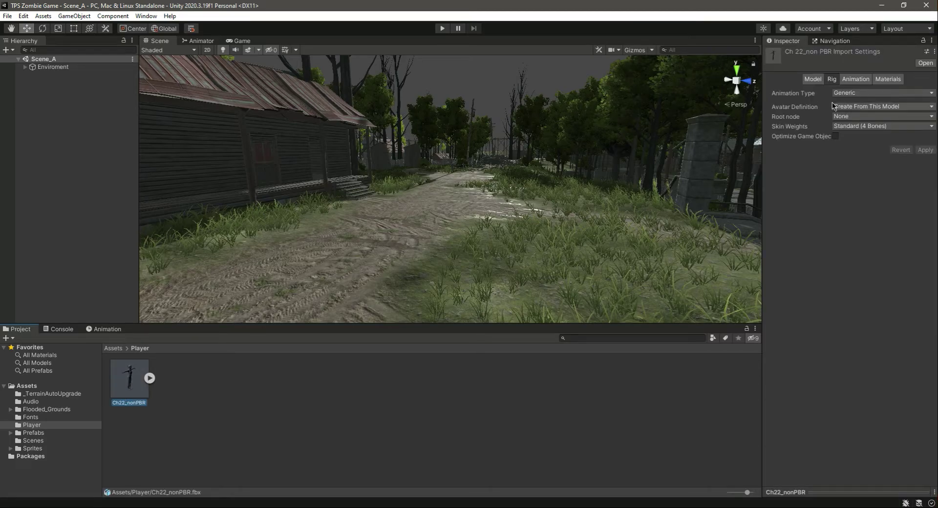
# - Create a Materials folder inside the Player folder
pyautogui.click(889, 78)
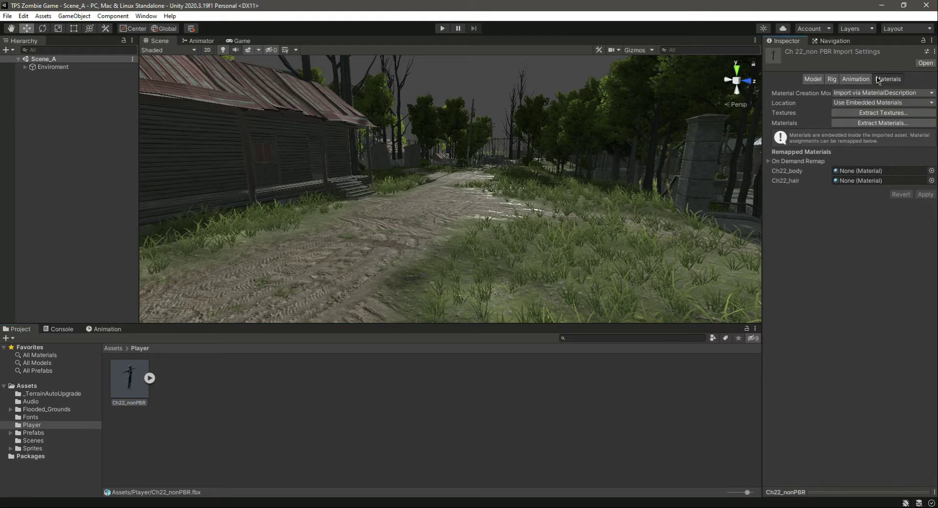
pyautogui.moveTo(884, 113)
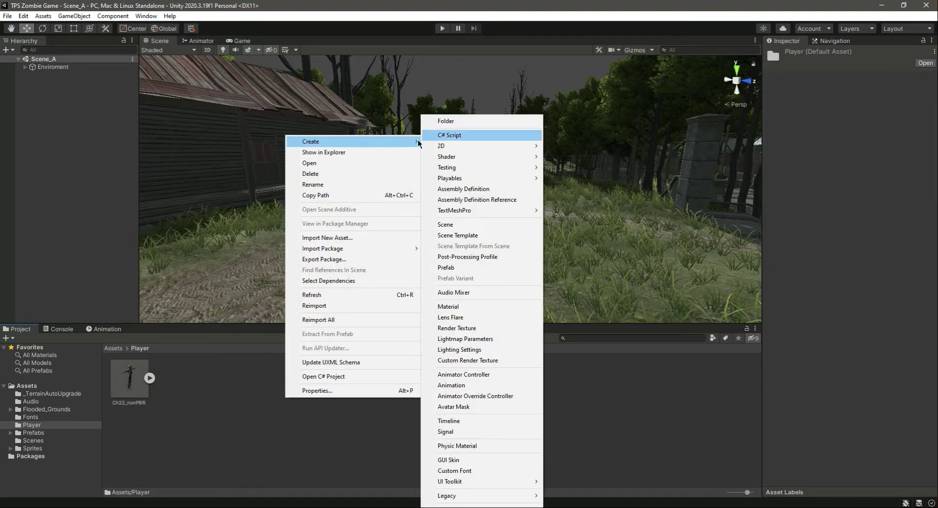
pyautogui.click(446, 121)
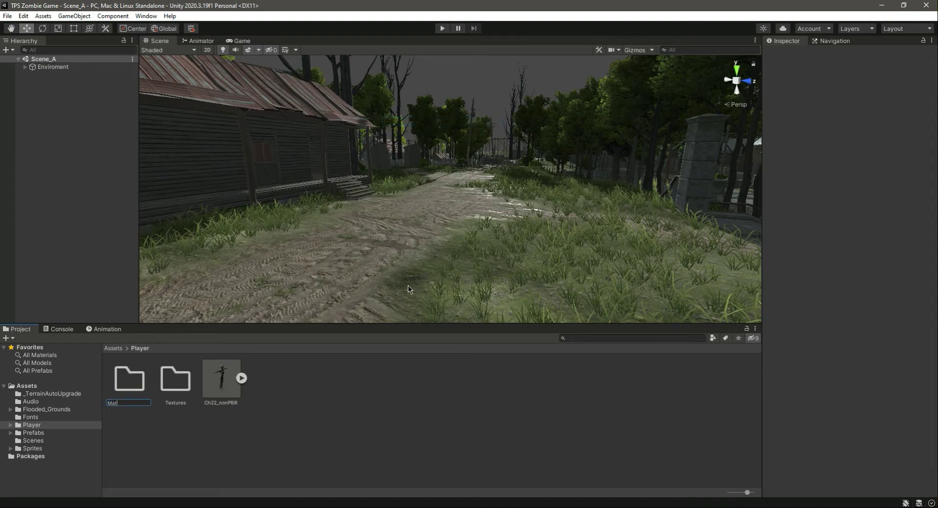
pyautogui.write('Materials')
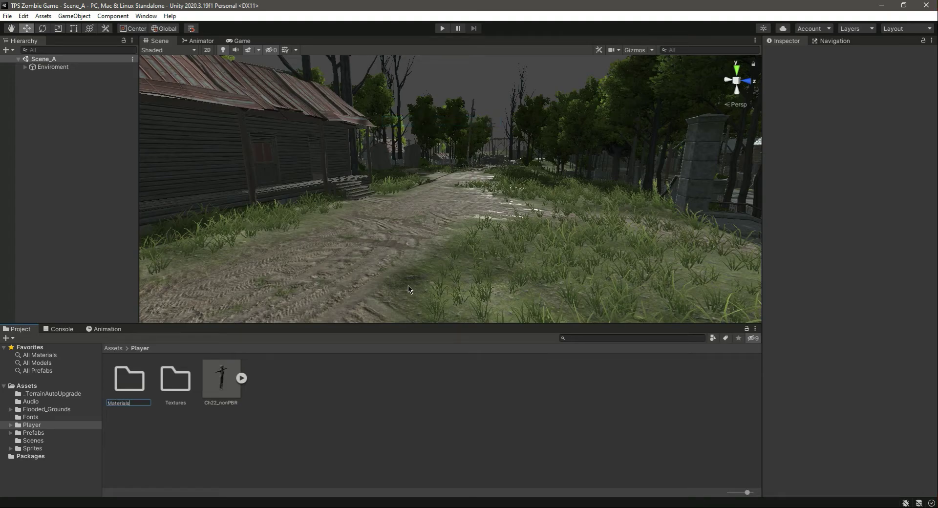
pyautogui.click(221, 378)
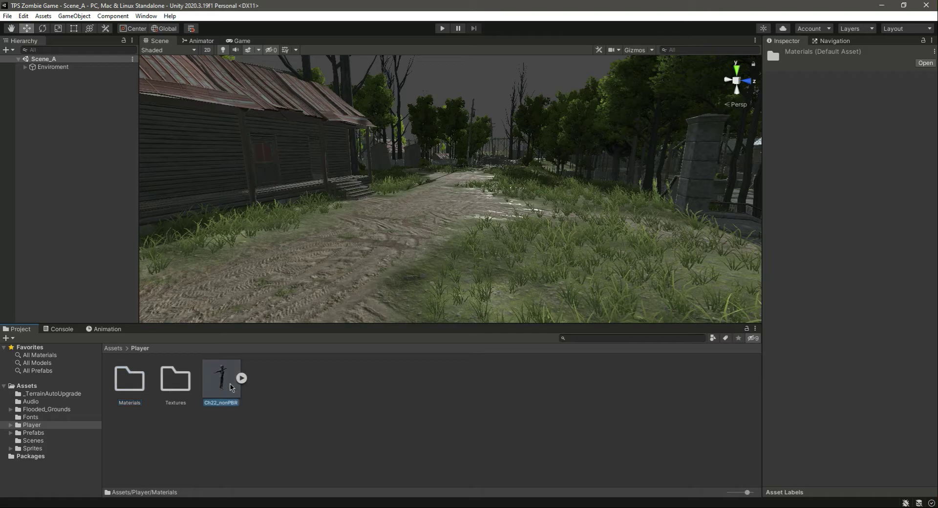
# - Extract Ch22_nonPBR's textures into the Textures folder and fix them as normal maps
pyautogui.click(221, 374)
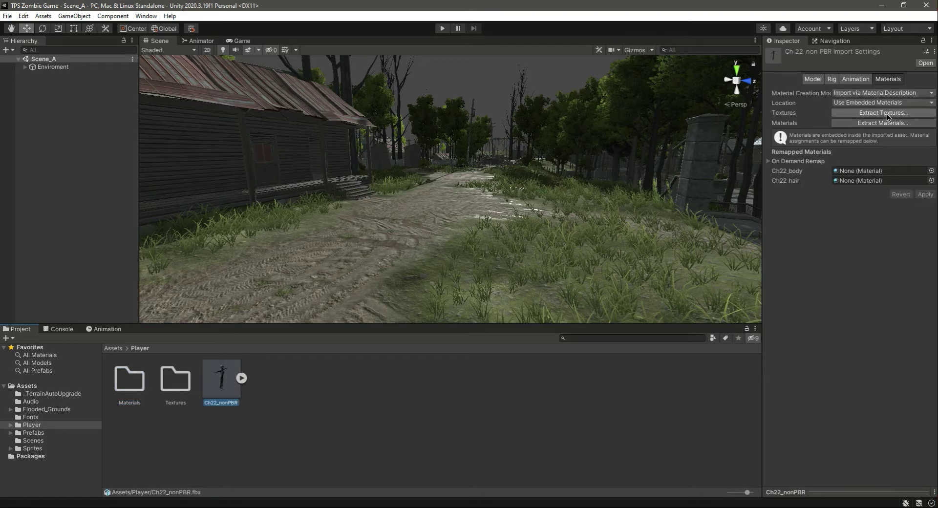
pyautogui.click(880, 114)
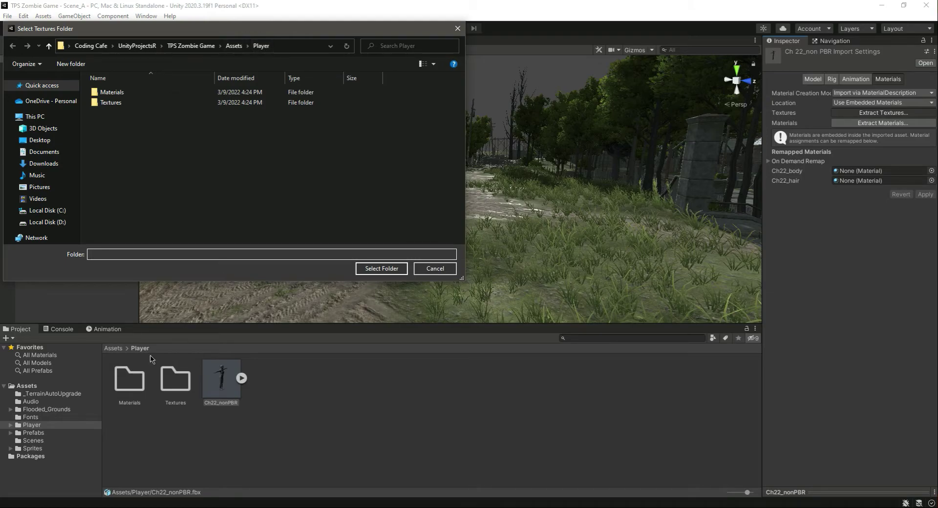
pyautogui.click(111, 103)
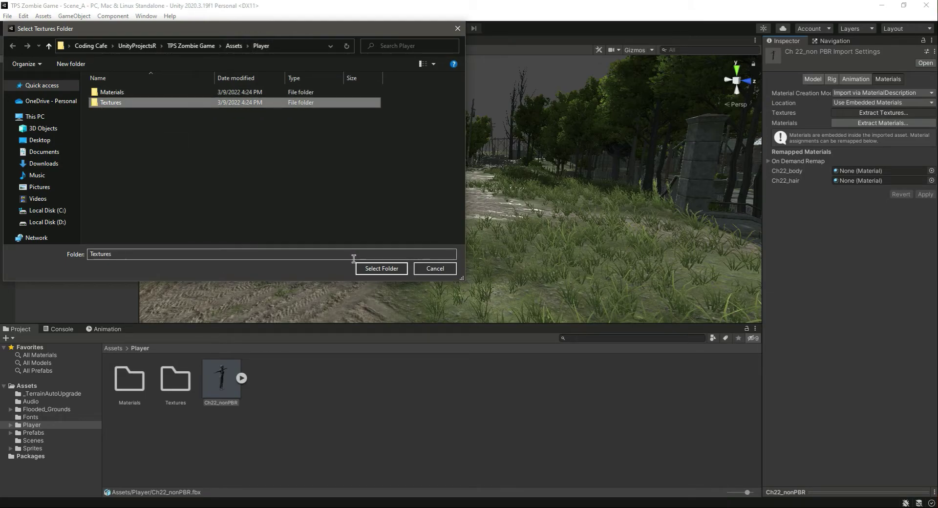
pyautogui.click(382, 268)
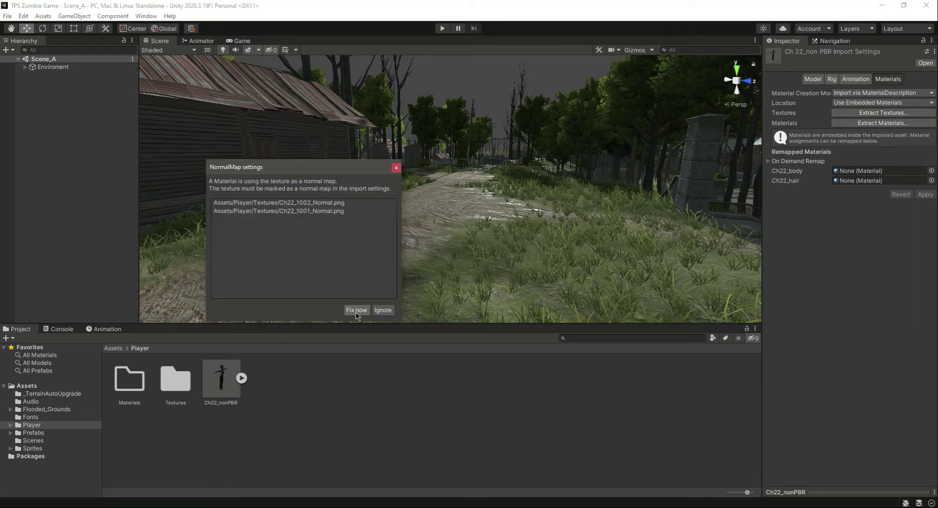
pyautogui.click(356, 310)
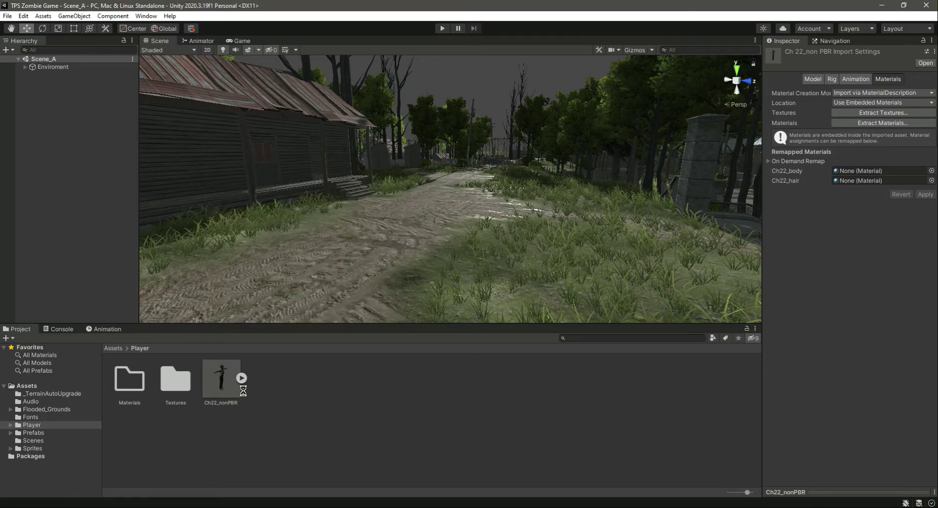
pyautogui.click(221, 367)
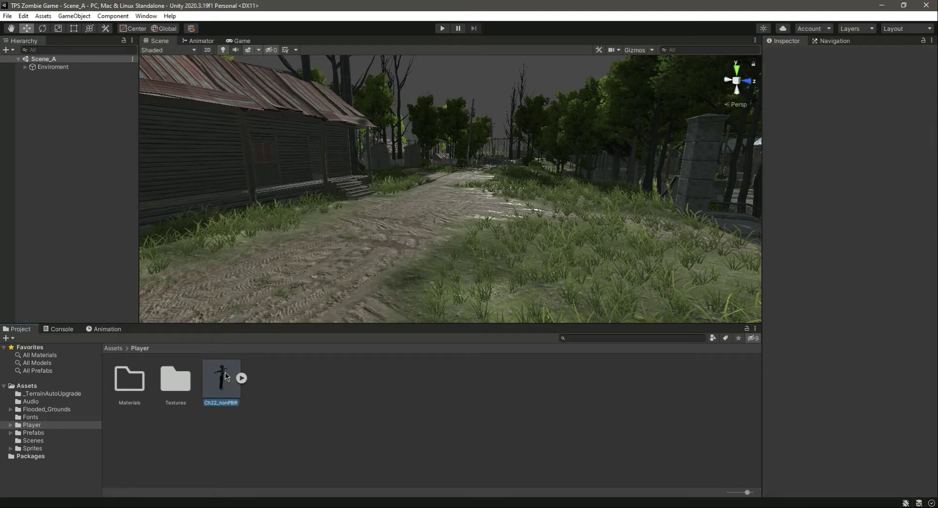
# - Extract Ch22_nonPBR's materials into the Materials folder, remapping Ch22_body and Ch22_hair
pyautogui.click(221, 368)
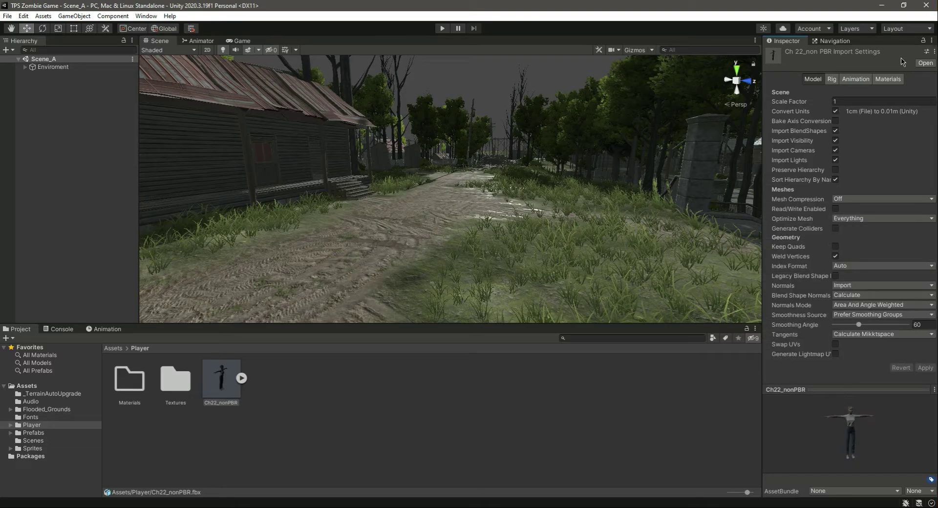
pyautogui.click(888, 78)
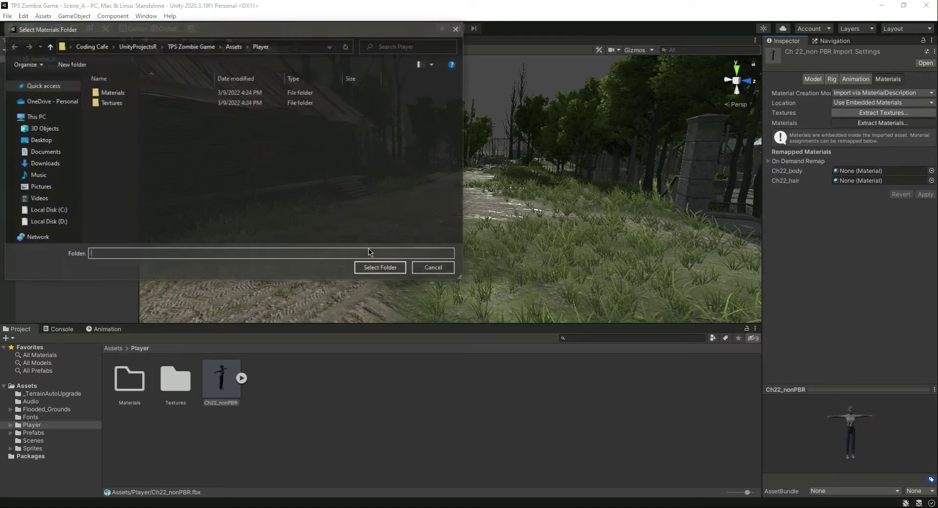
pyautogui.click(111, 92)
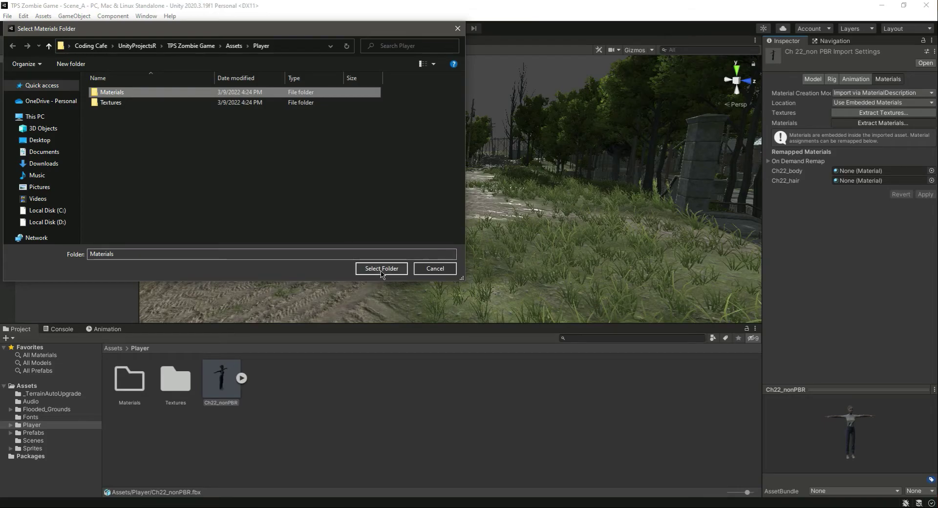
pyautogui.click(381, 268)
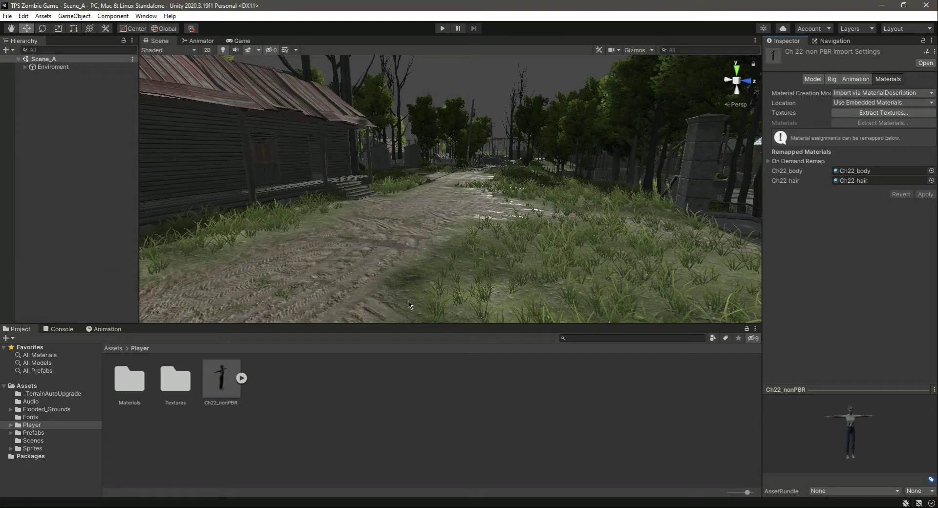
pyautogui.click(175, 379)
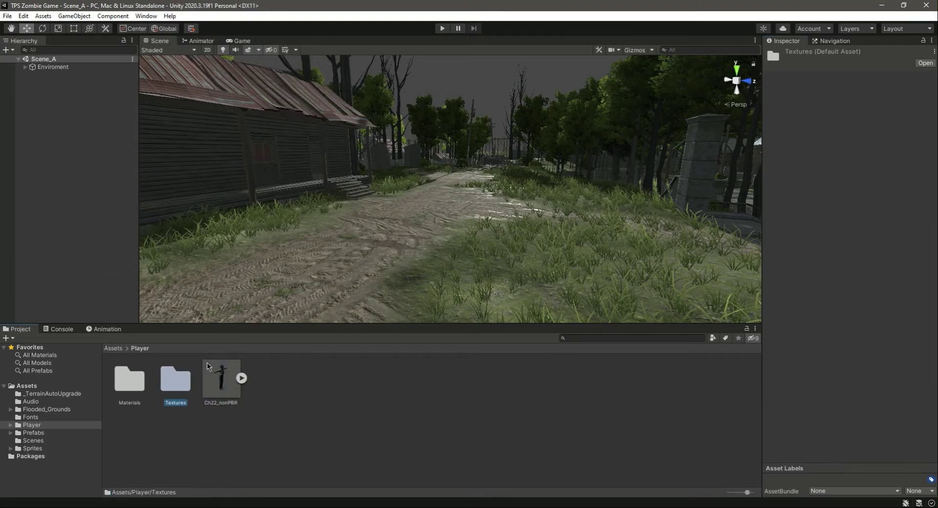
pyautogui.click(221, 380)
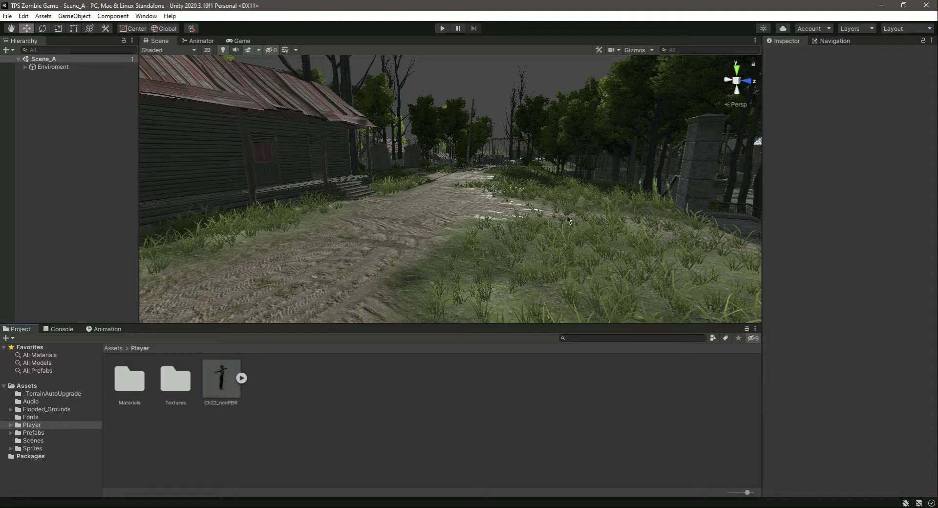
# - Place Ch22_nonPBR from Assets > Player onto the dirt ground before the wooden house
pyautogui.moveTo(567, 220); pyautogui.dragTo(389, 328)
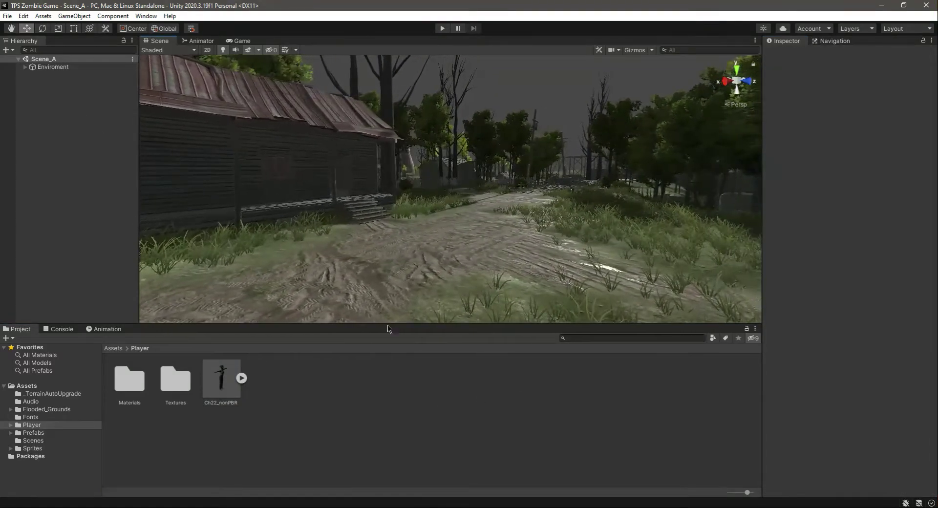
pyautogui.moveTo(221, 378); pyautogui.dragTo(395, 263)
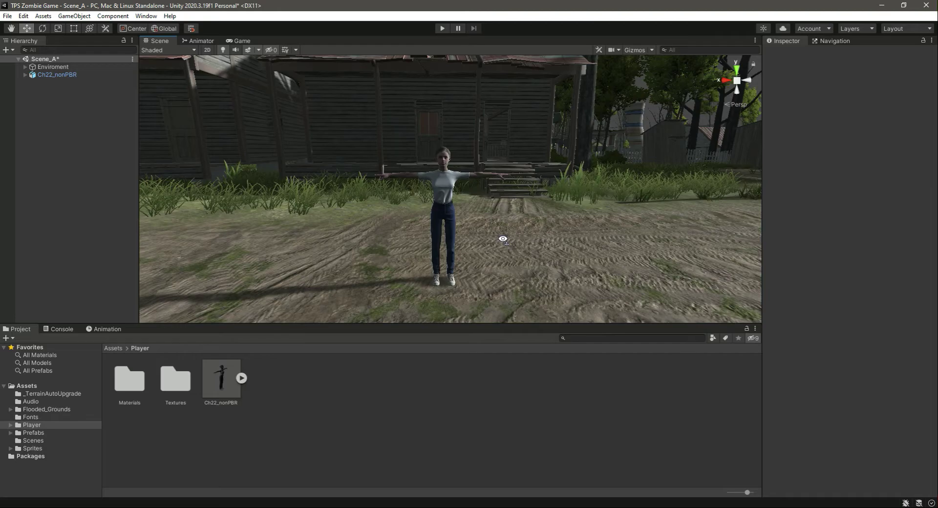
pyautogui.moveTo(496, 239)
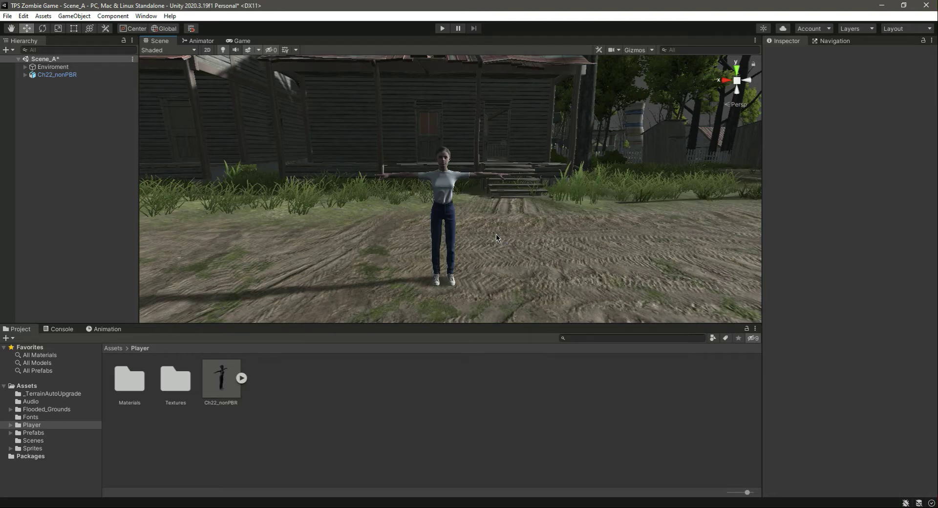
# - Wrap Ch22_nonPBR in a new empty parent object named Player
pyautogui.rightClick(57, 75)
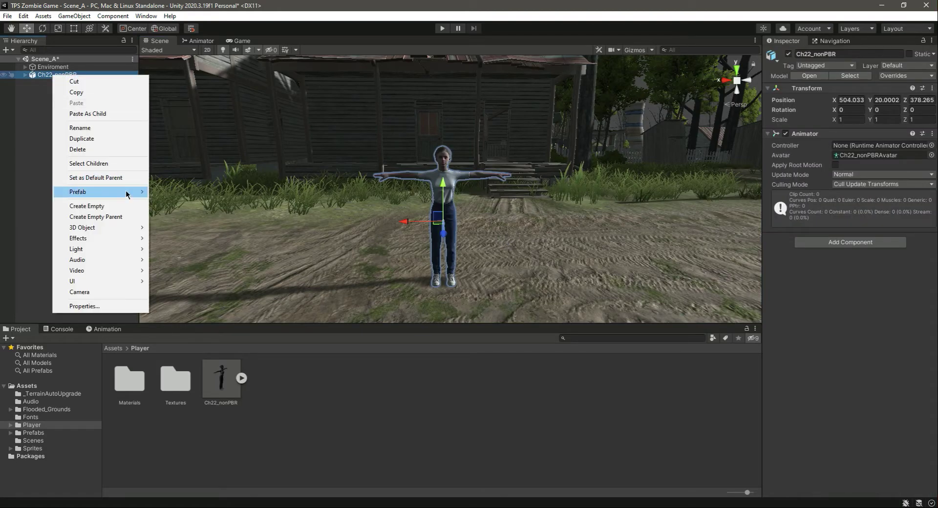
pyautogui.click(50, 96)
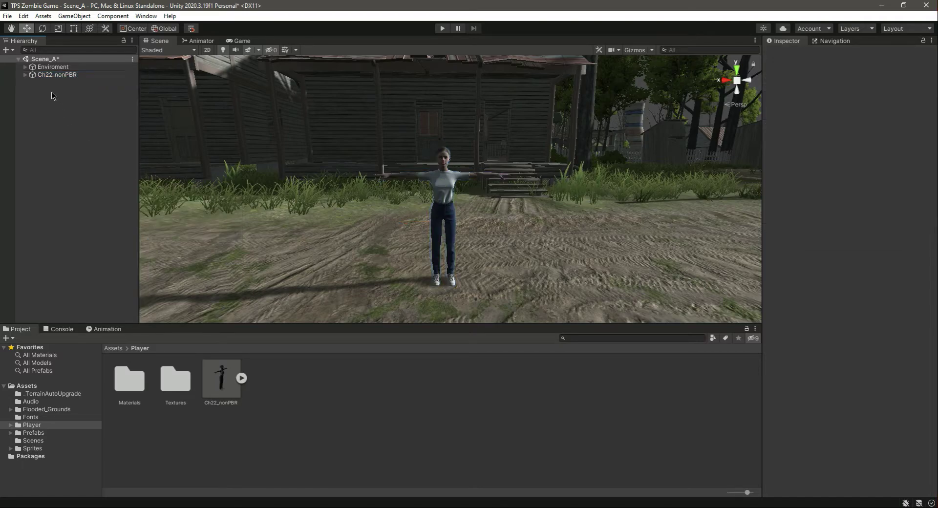
pyautogui.click(58, 75)
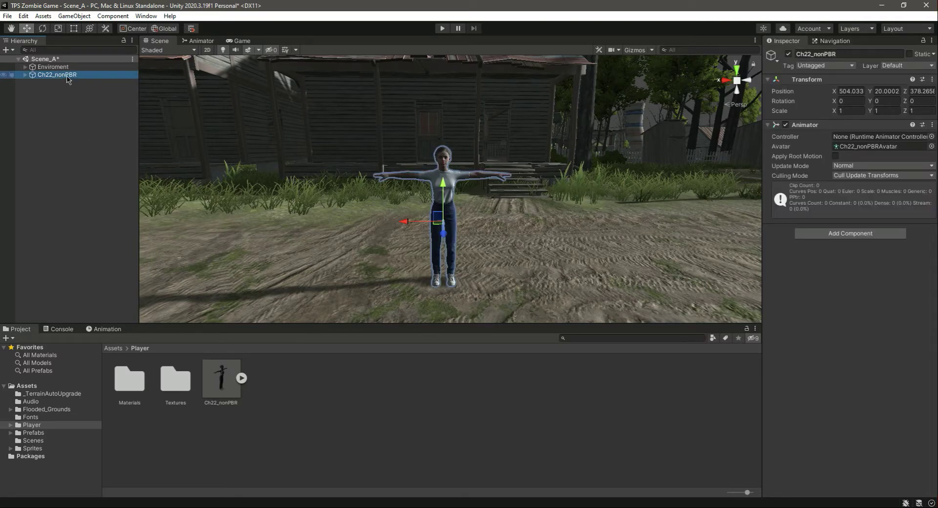
pyautogui.rightClick(57, 75)
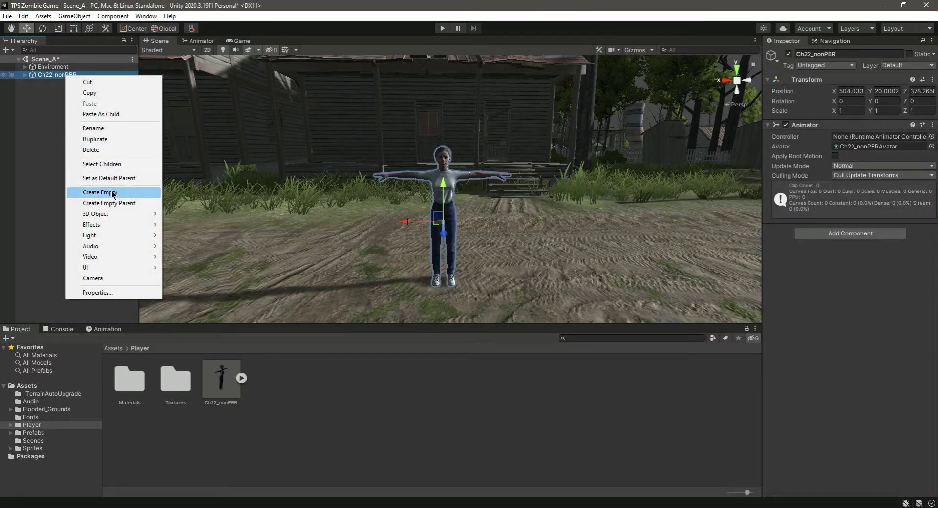
pyautogui.moveTo(110, 206)
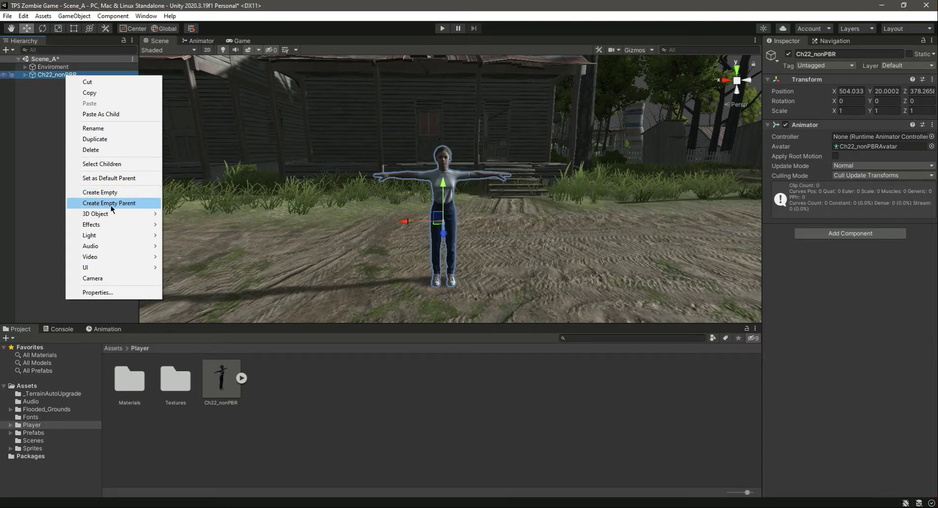
pyautogui.click(108, 203)
pyautogui.write('P')
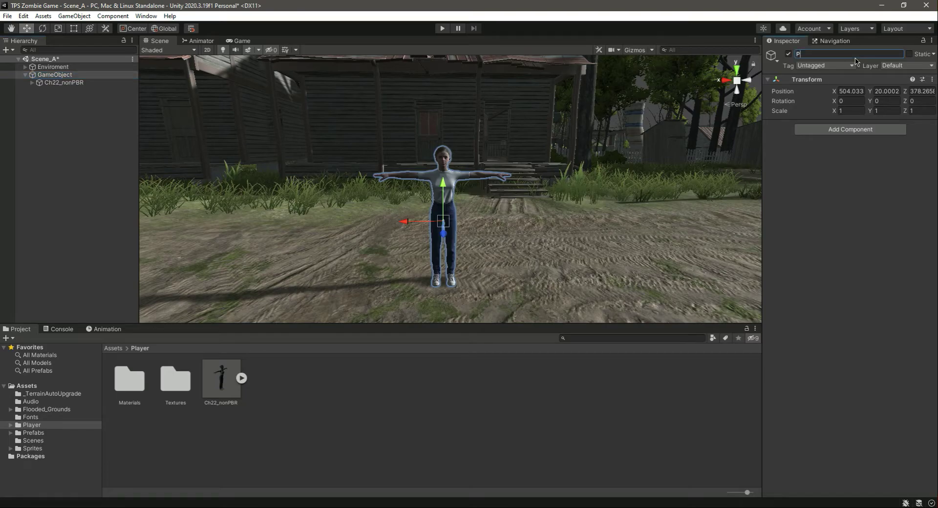
pyautogui.write('layer')
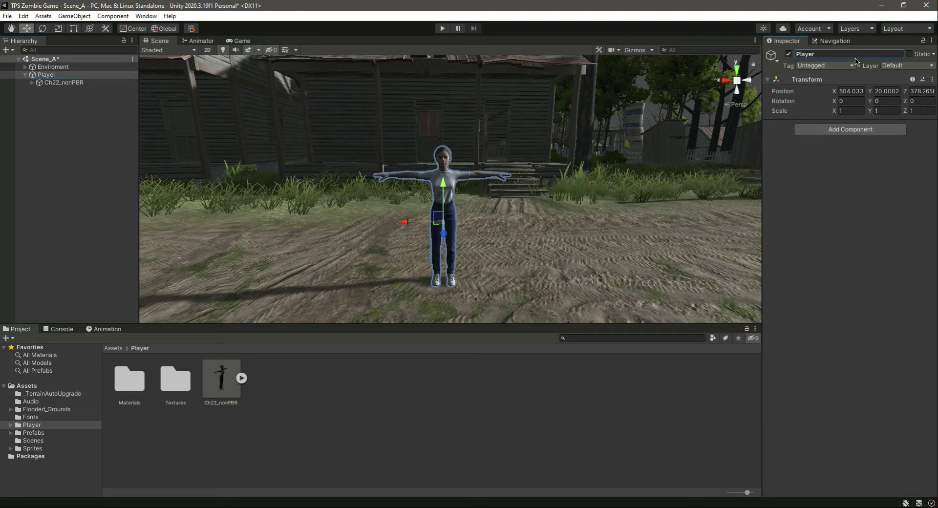
# - Rename the nested character to Body and remove its Animator component
pyautogui.click(64, 83)
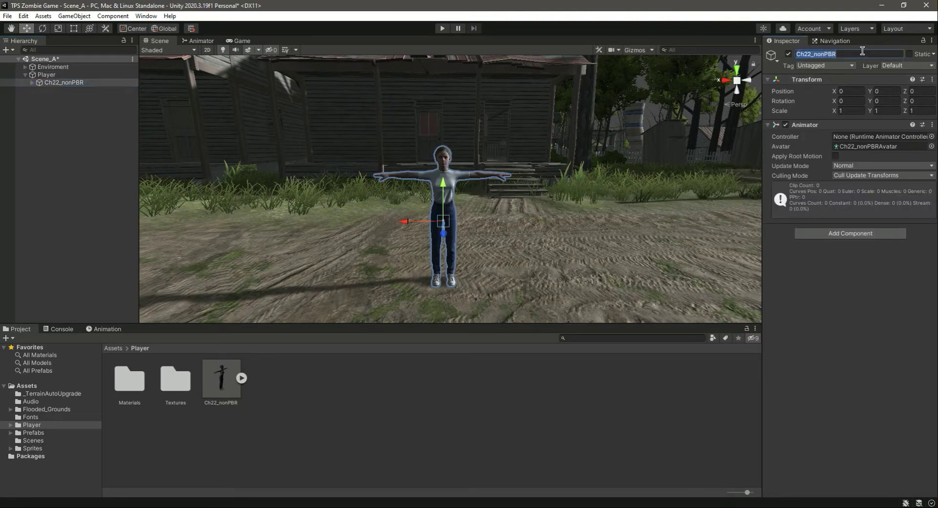
pyautogui.write('Body')
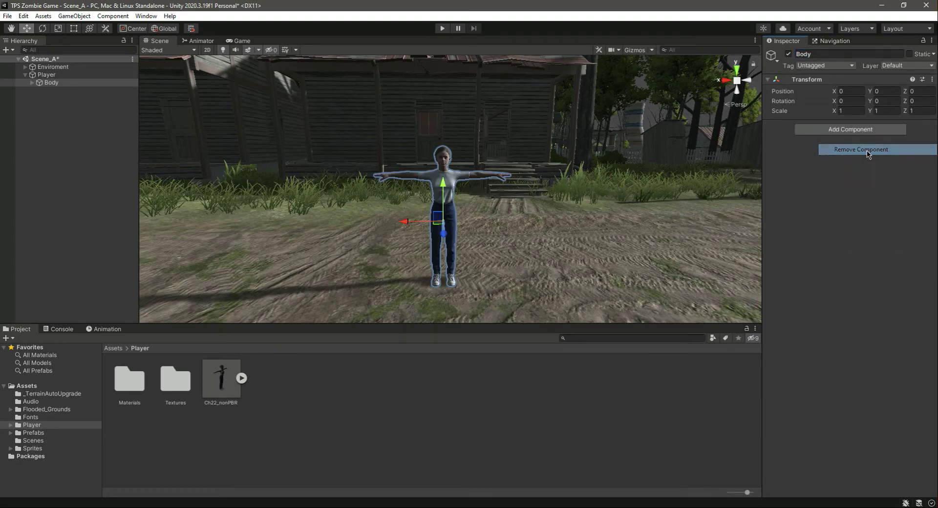
pyautogui.click(46, 74)
pyautogui.write('Main Camera')
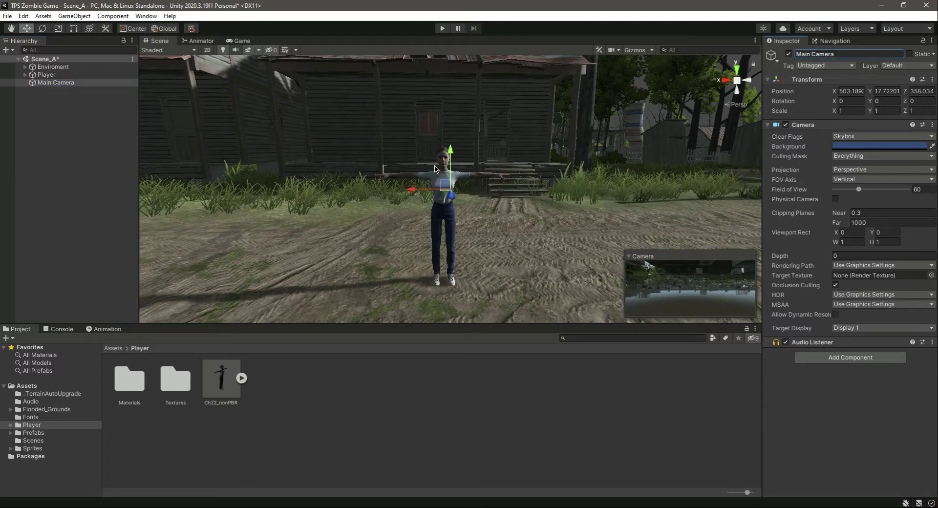
# - Position the Main Camera just behind and above Megan so it frames her from behind
pyautogui.click(56, 82)
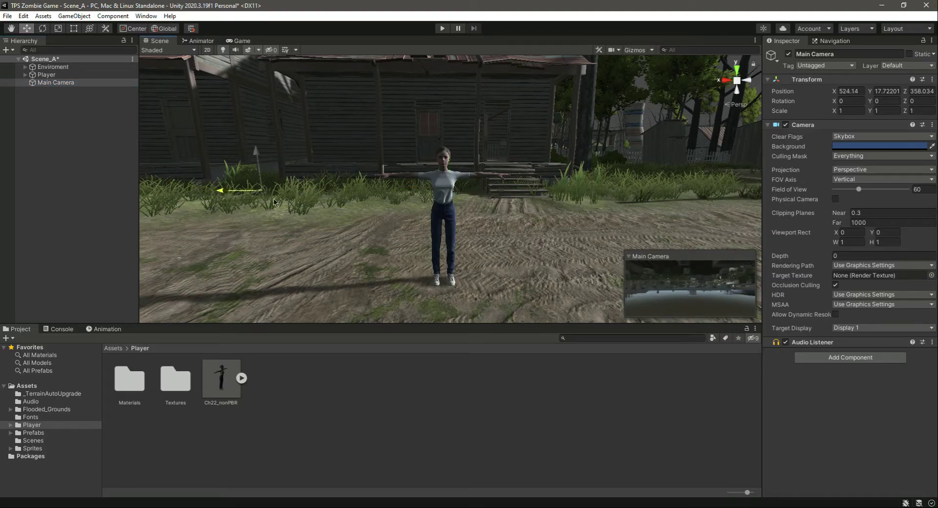
pyautogui.moveTo(242, 188); pyautogui.dragTo(461, 90)
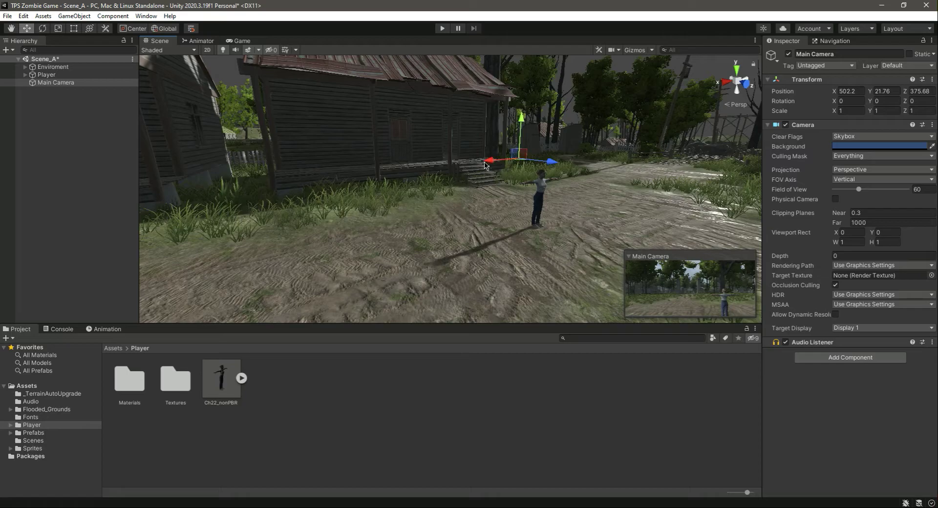
pyautogui.moveTo(485, 167); pyautogui.dragTo(550, 167)
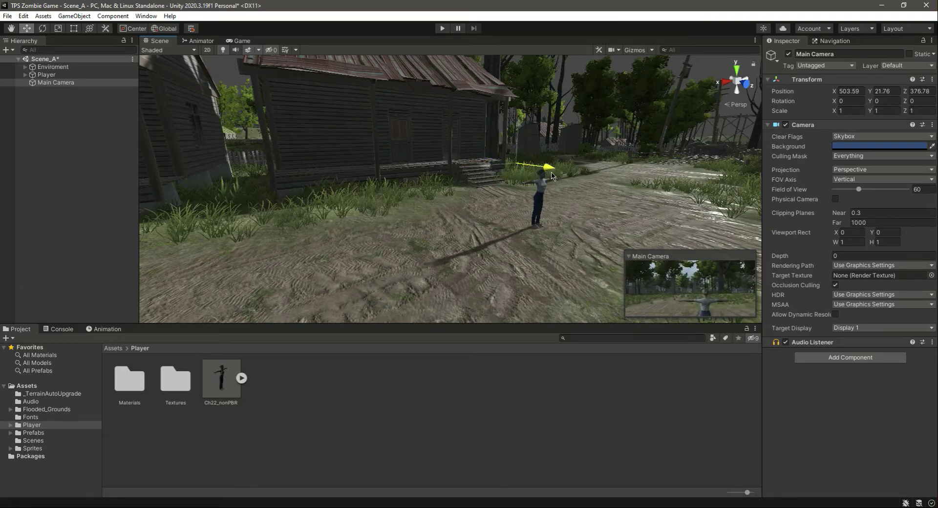
pyautogui.moveTo(550, 166); pyautogui.dragTo(471, 167)
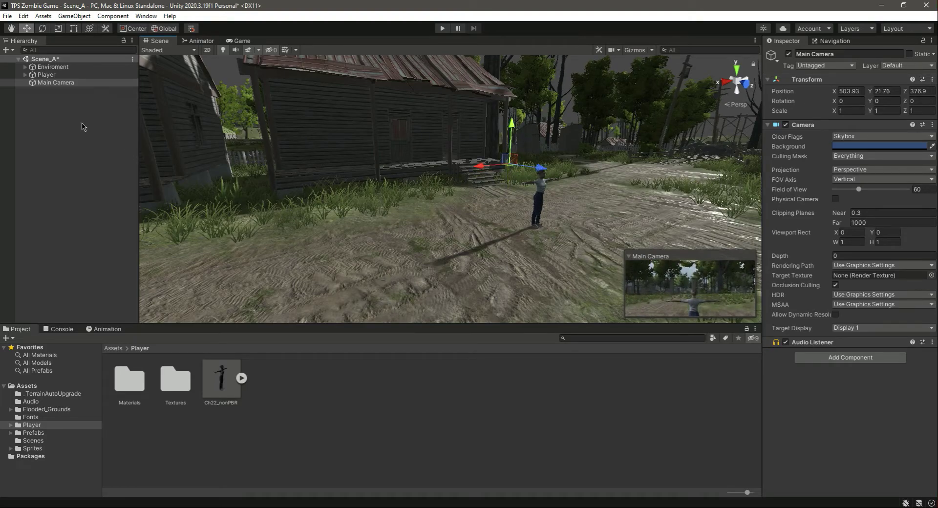
pyautogui.click(82, 126)
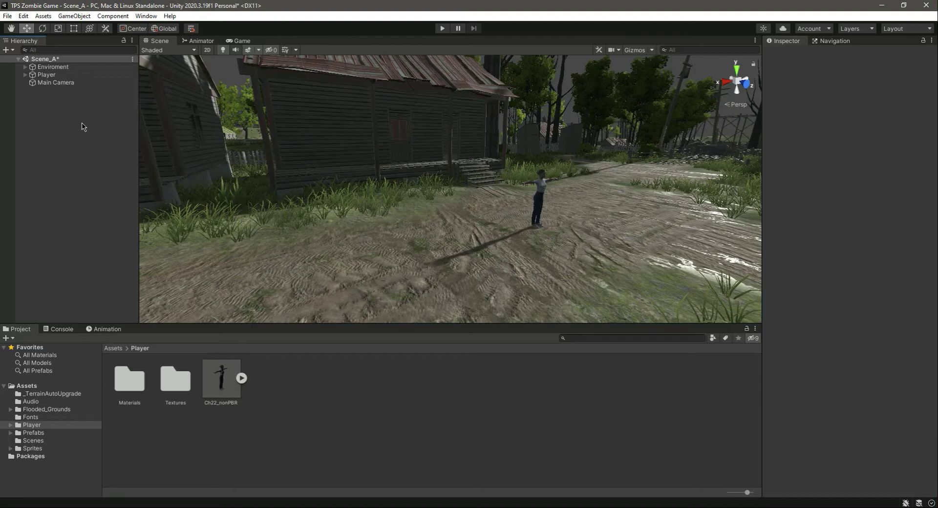
pyautogui.click(56, 67)
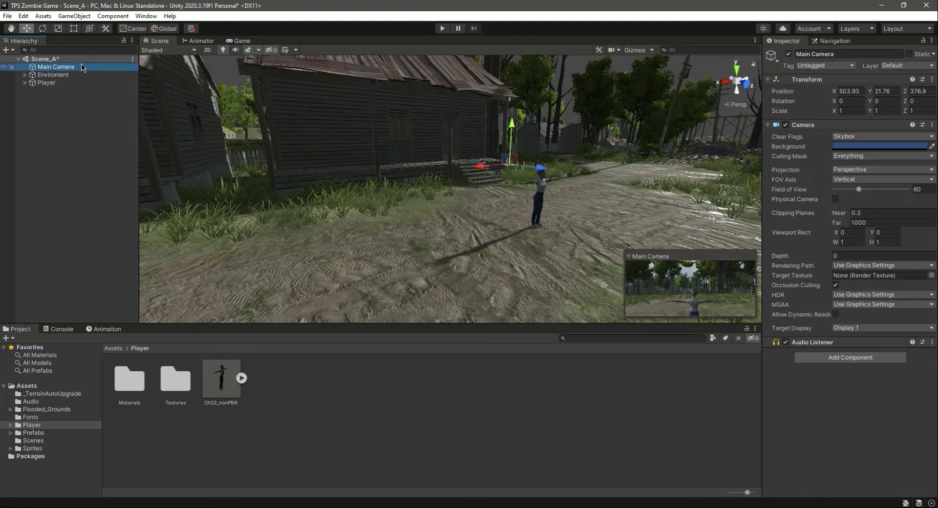
# - Add a UI EventSystem object to the scene hierarchy
pyautogui.rightClick(56, 131)
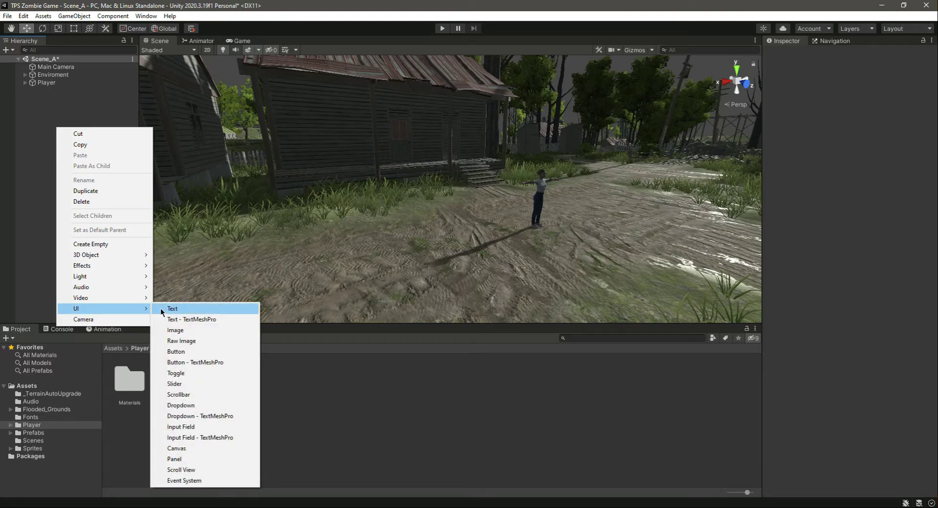
pyautogui.moveTo(201, 470)
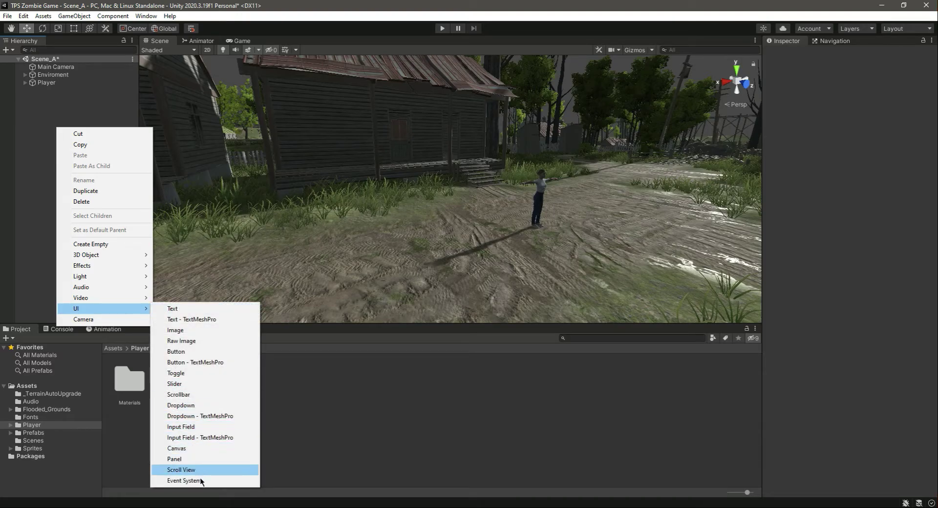
pyautogui.click(184, 481)
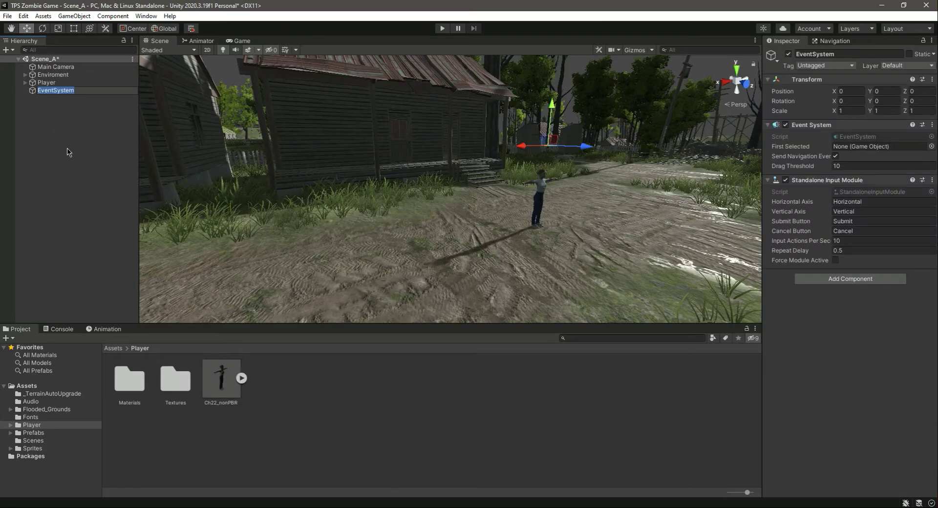
pyautogui.click(67, 152)
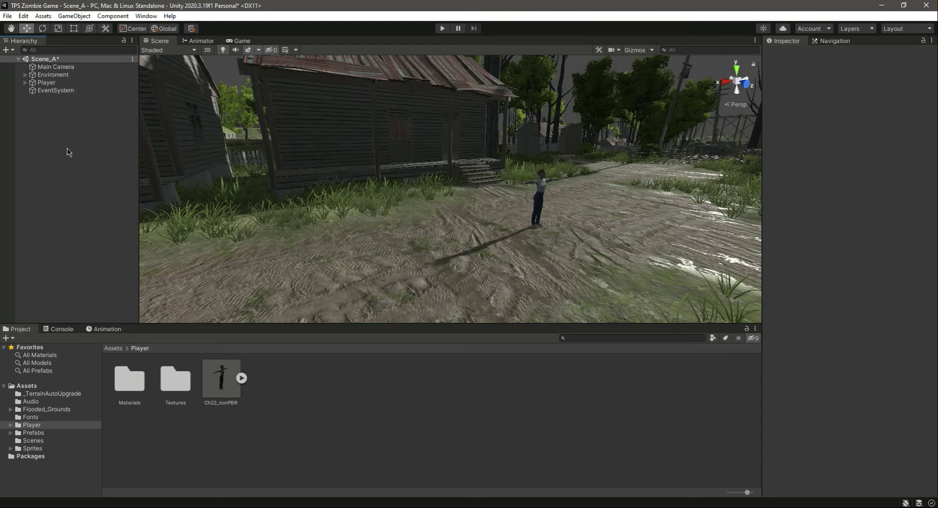
pyautogui.click(55, 90)
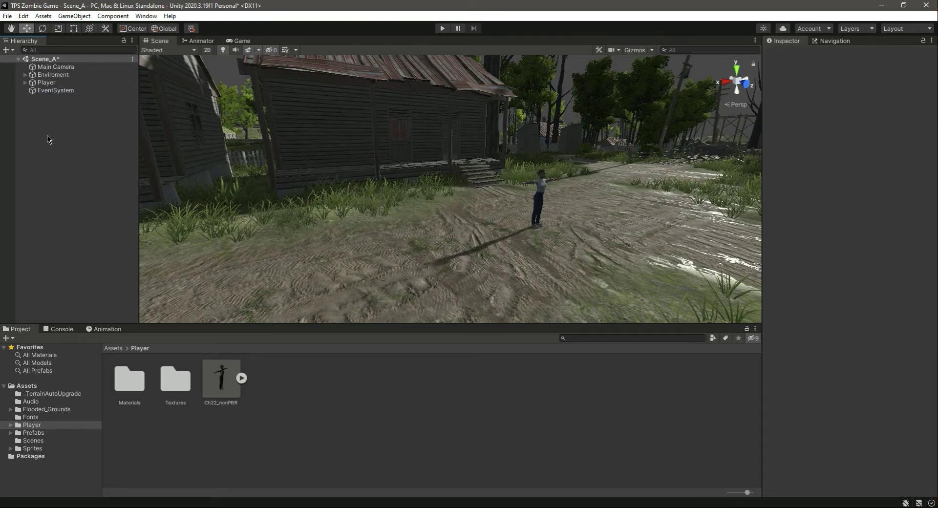
# - Select the EventSystem and collapse the Enviroment group's object list
pyautogui.click(55, 90)
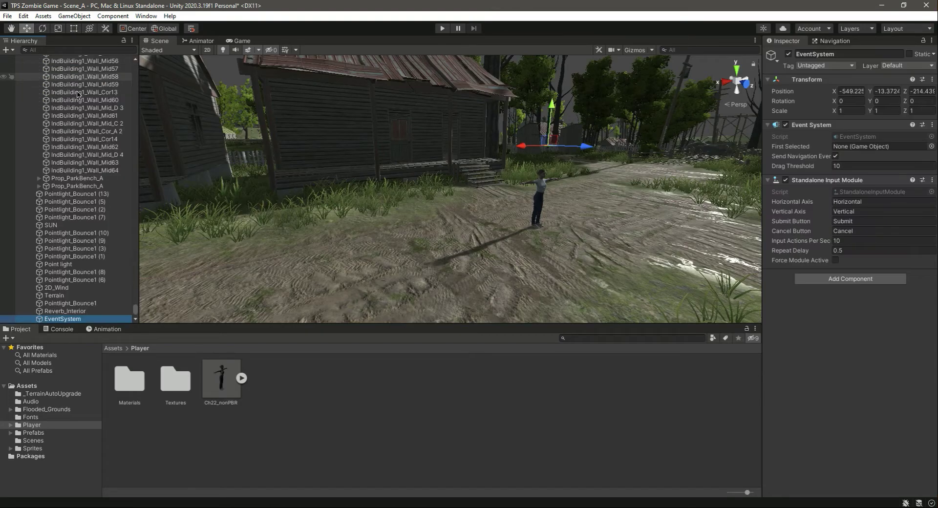
pyautogui.scroll(3)
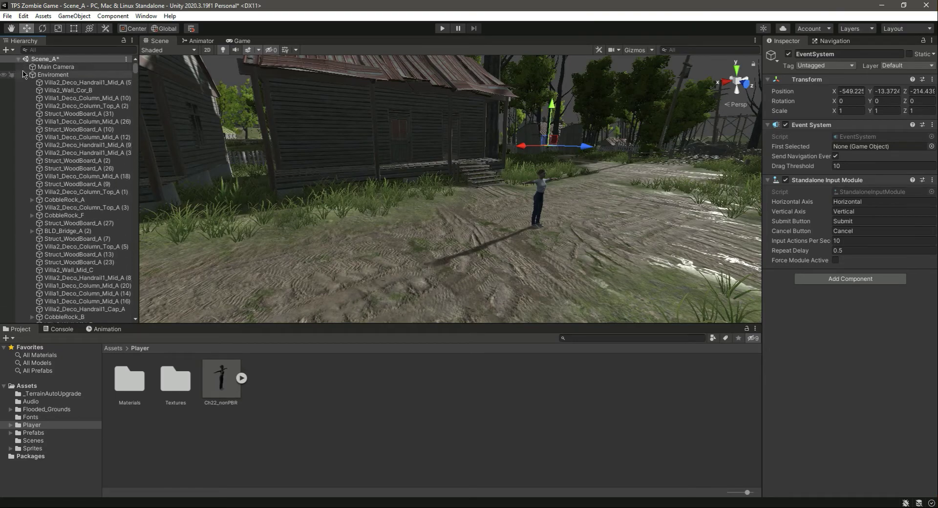
pyautogui.click(25, 74)
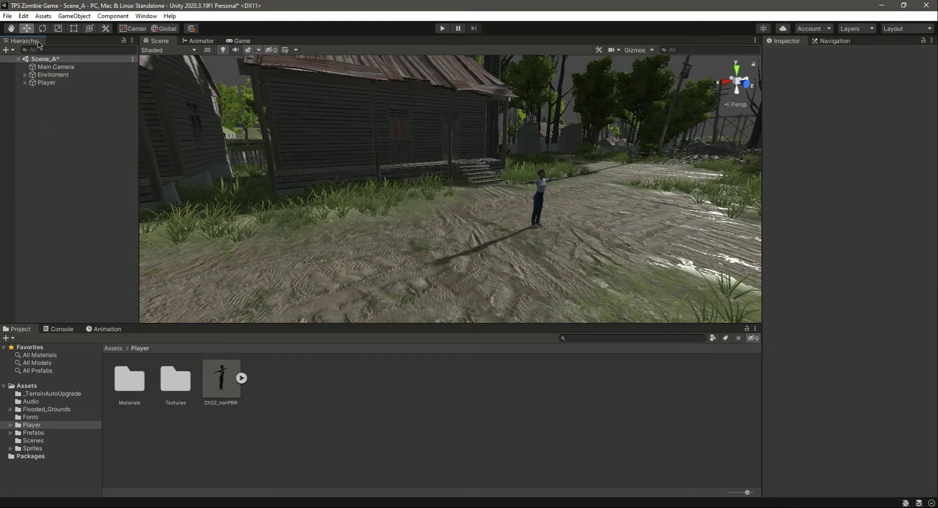
pyautogui.moveTo(63, 151)
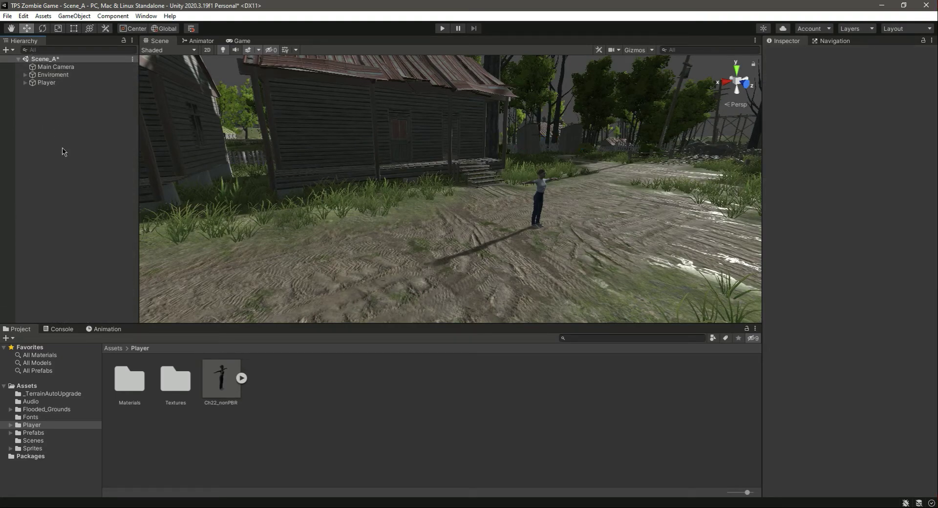